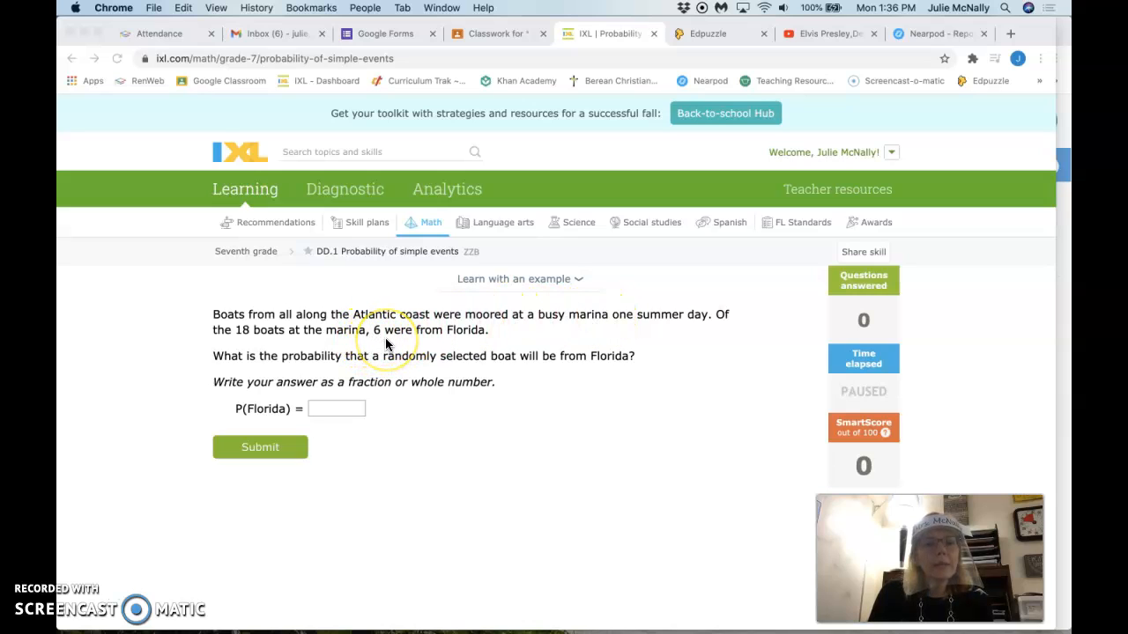
mouse_move(342, 373)
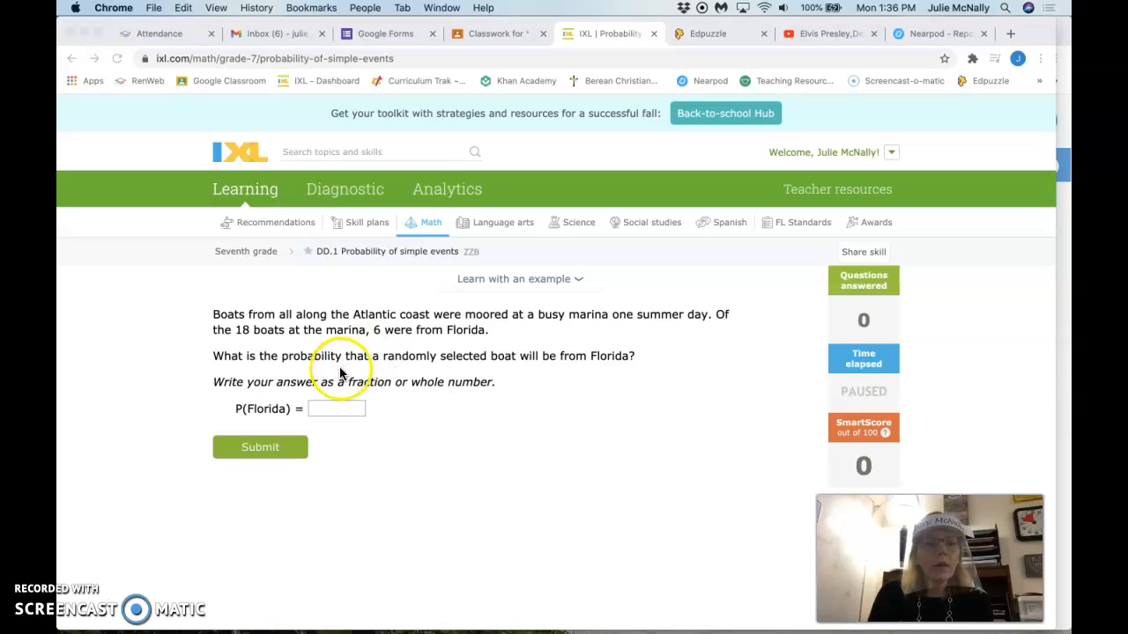
mouse_move(382, 370)
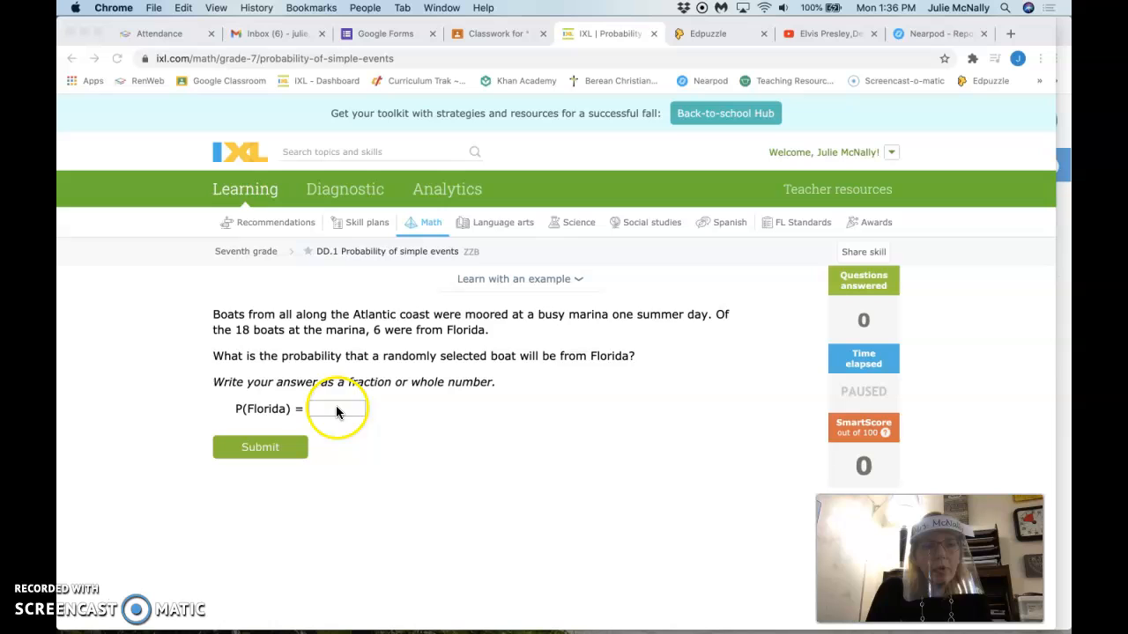
- Answer P(Florida) for the boats question as 6/18 and submit it
click(335, 409)
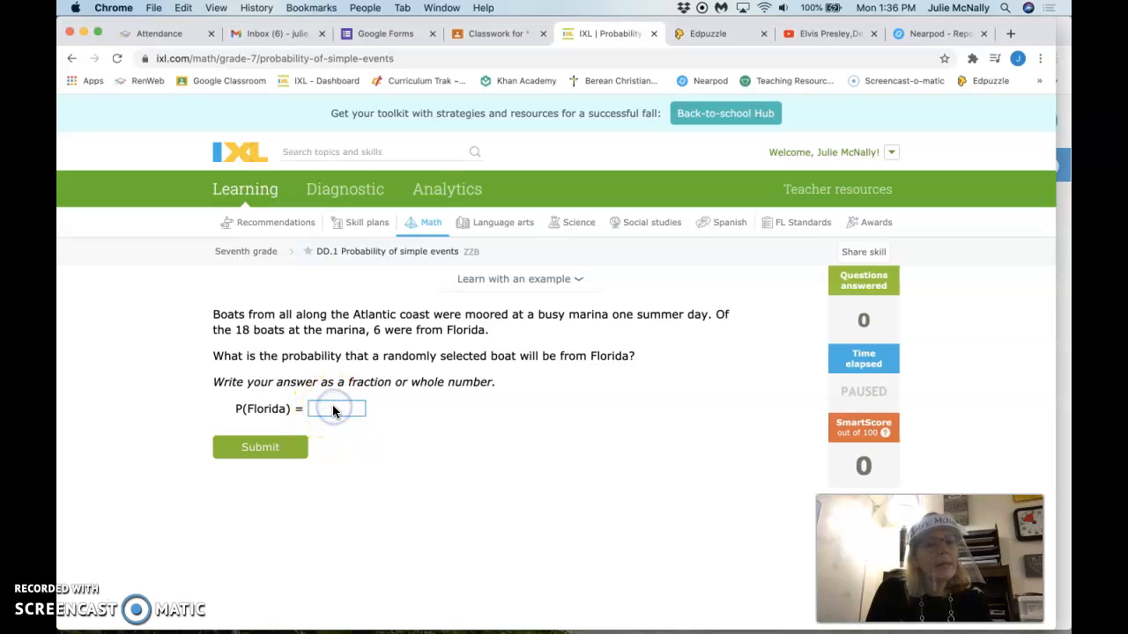
click(336, 409)
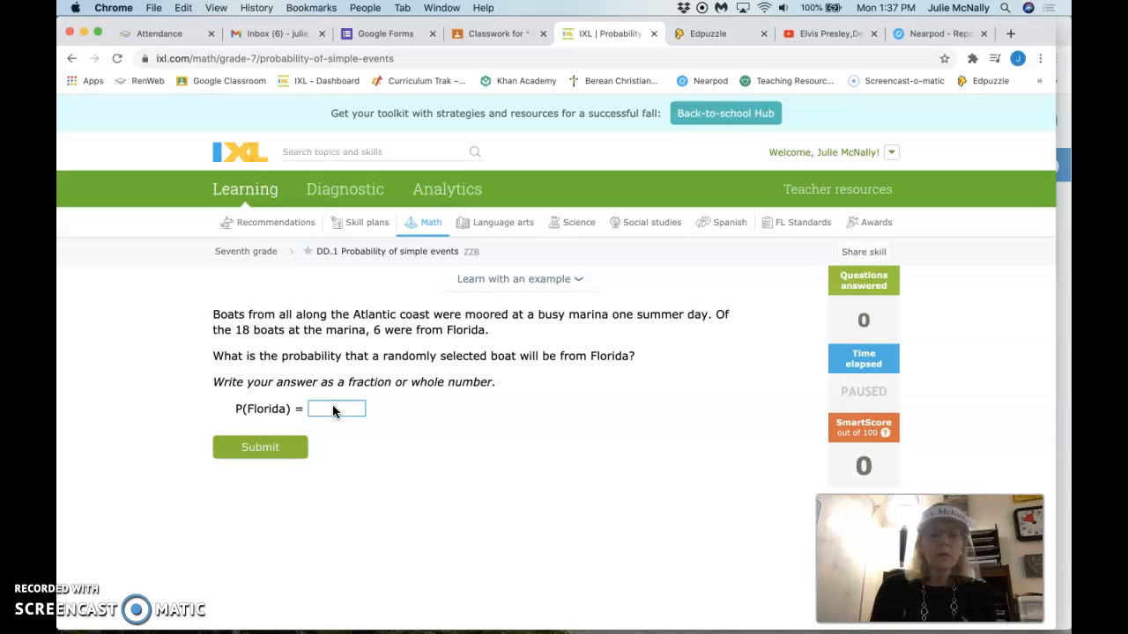
text(6)
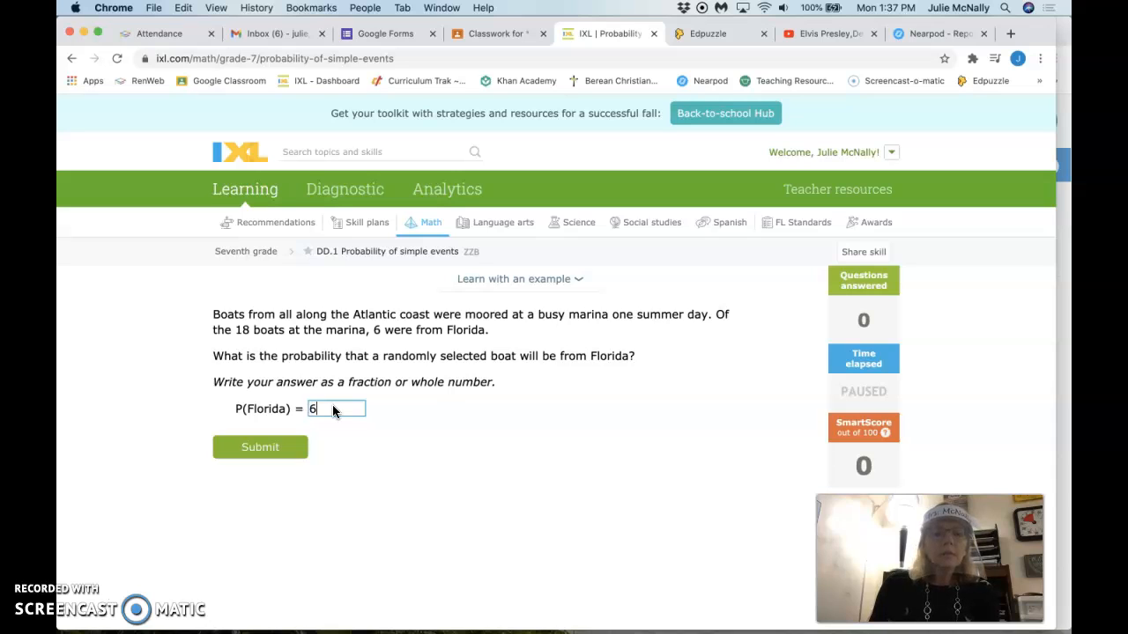
text(/18)
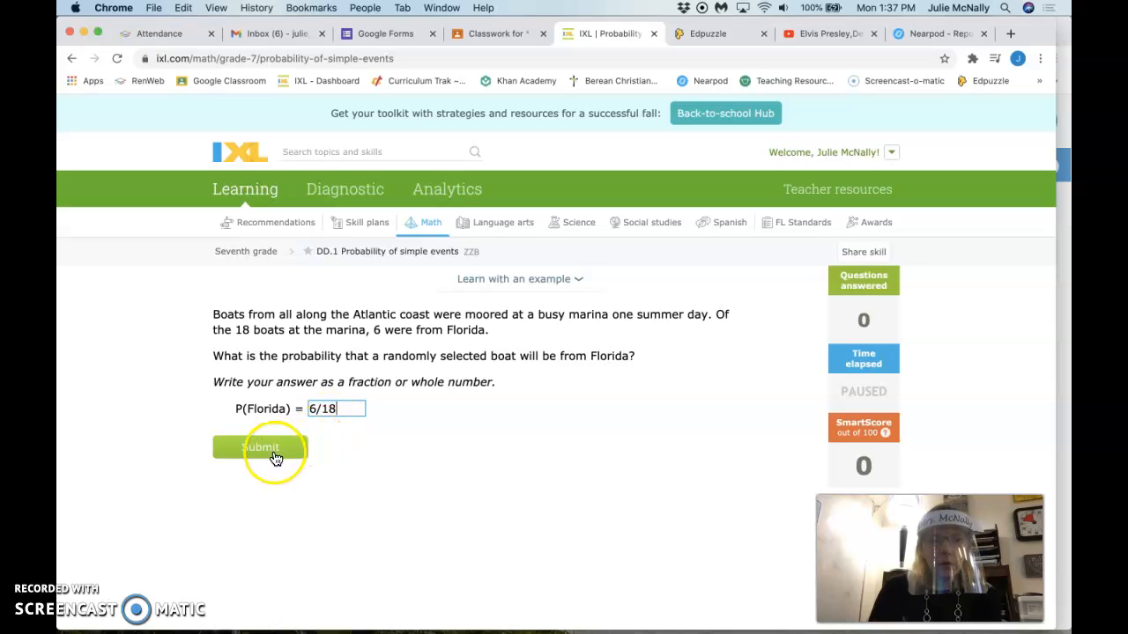
click(260, 448)
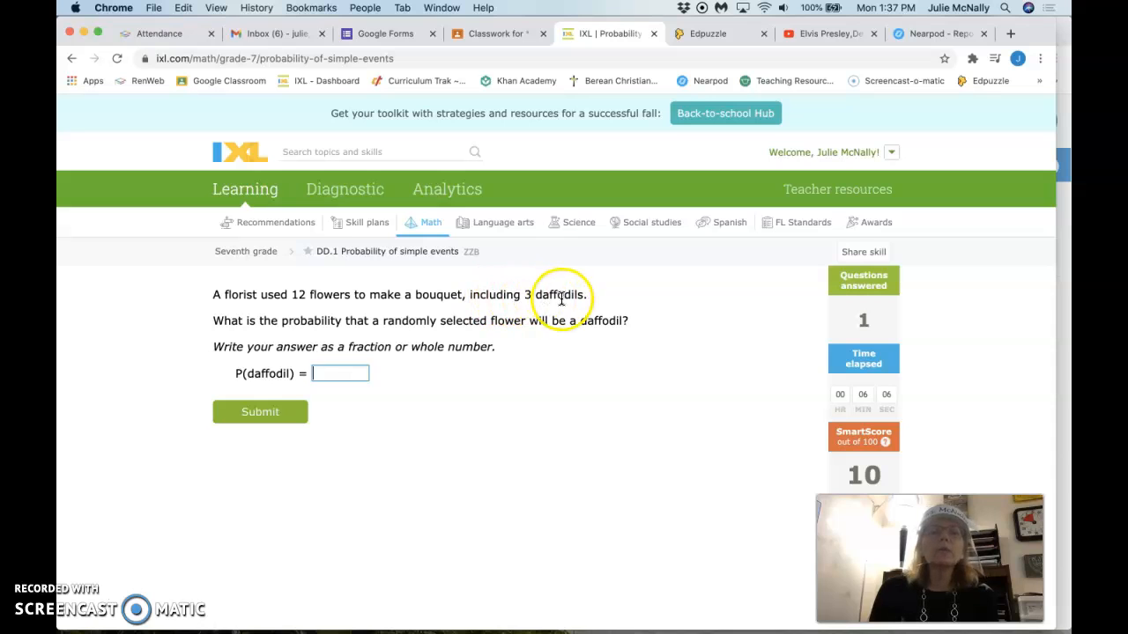
mouse_move(432, 333)
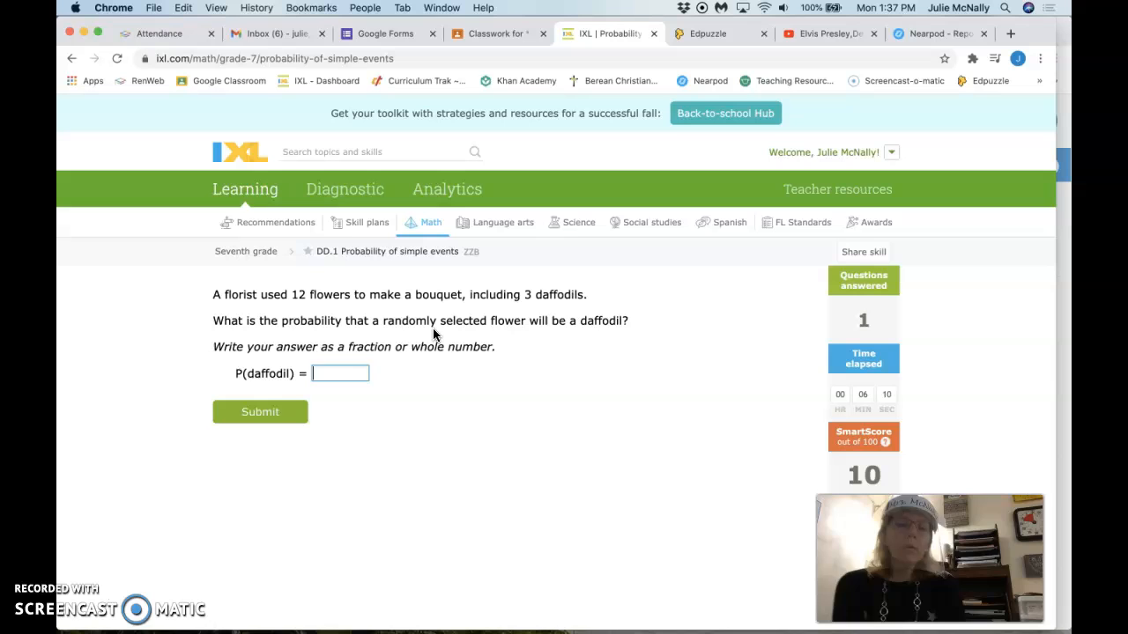
- Enter 3/12 as the probability of picking a daffodil and submit
click(339, 374)
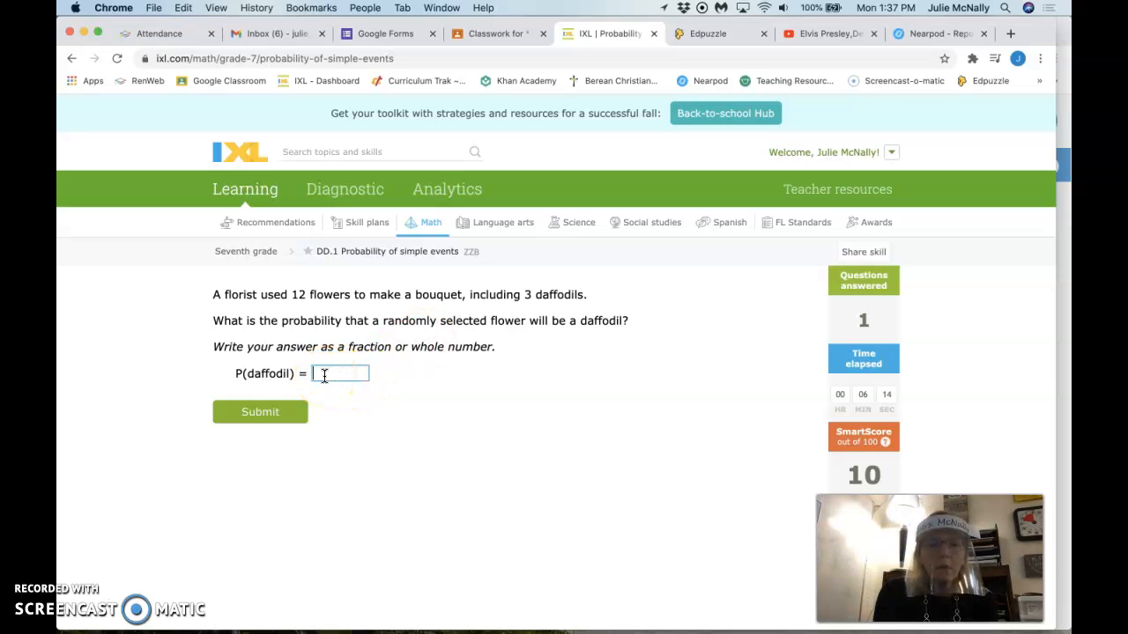
text(3)
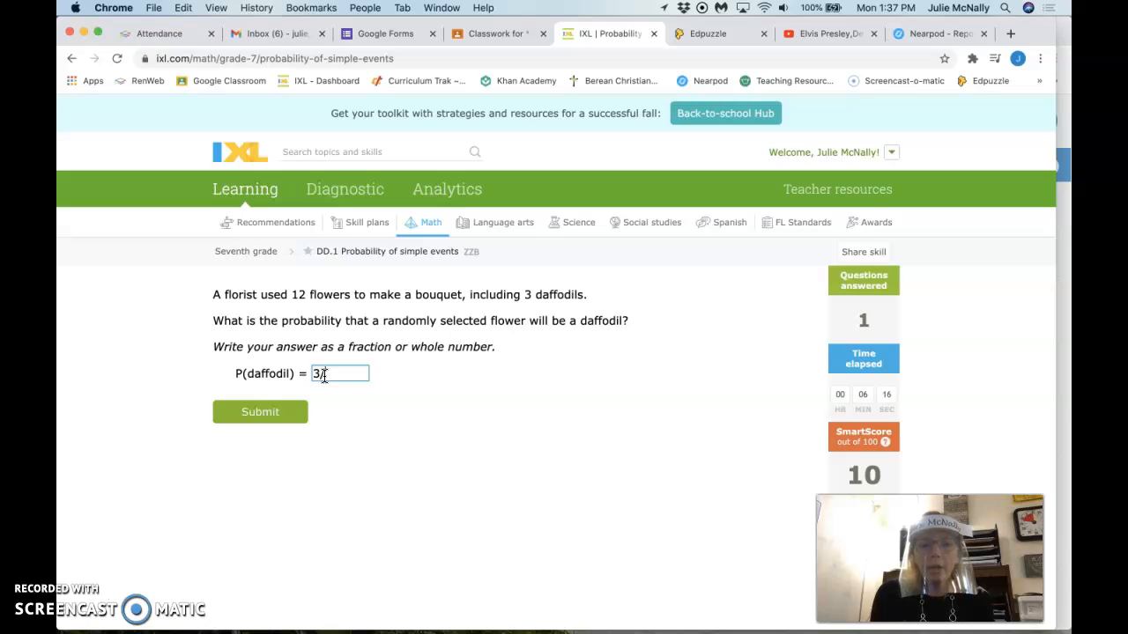
text(/12)
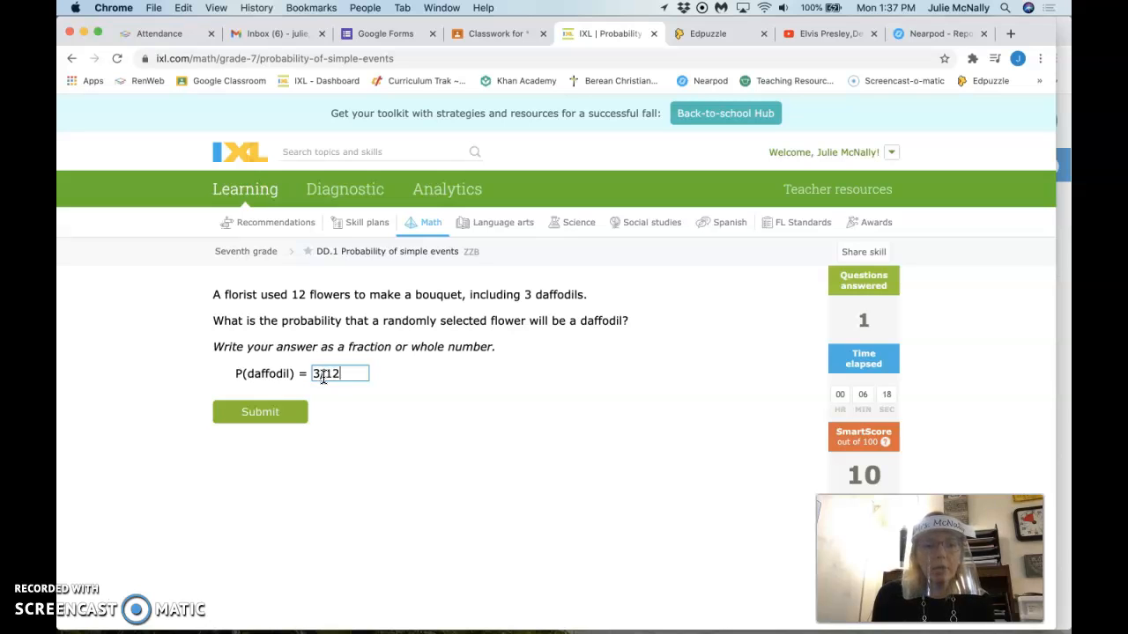
click(260, 412)
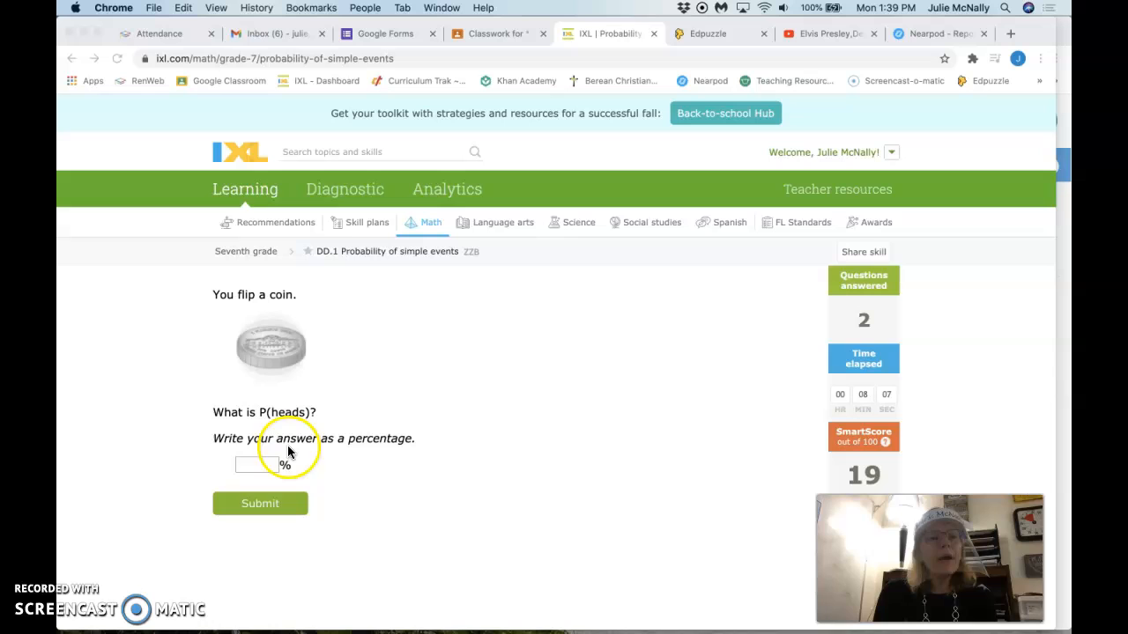
- Enter 50 percent as the chance of flipping heads and submit
click(256, 464)
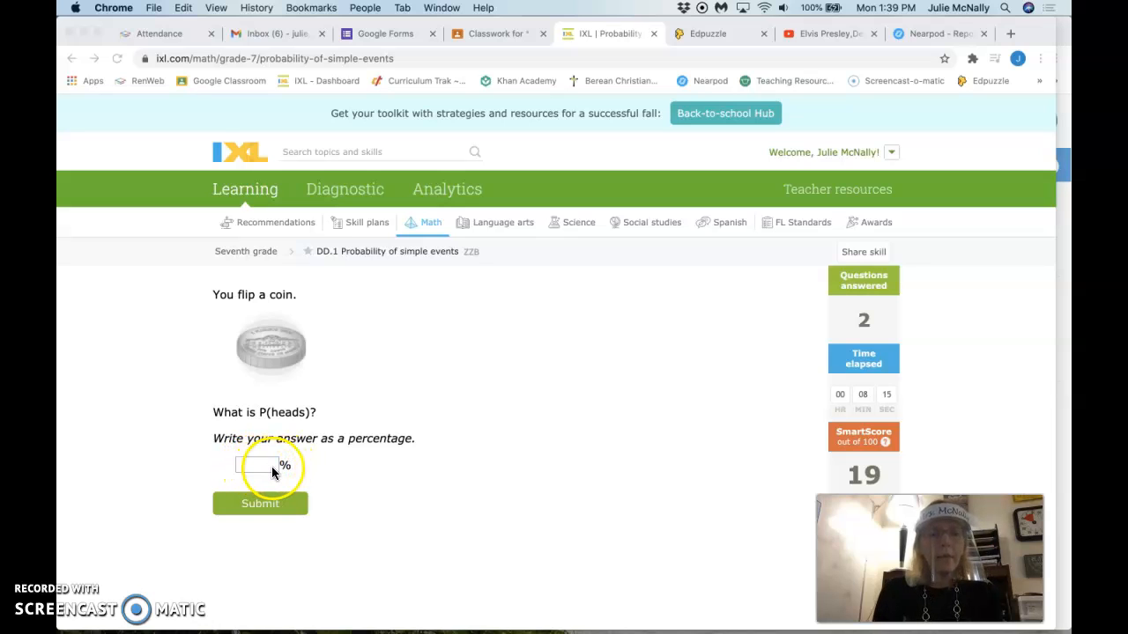
click(257, 465)
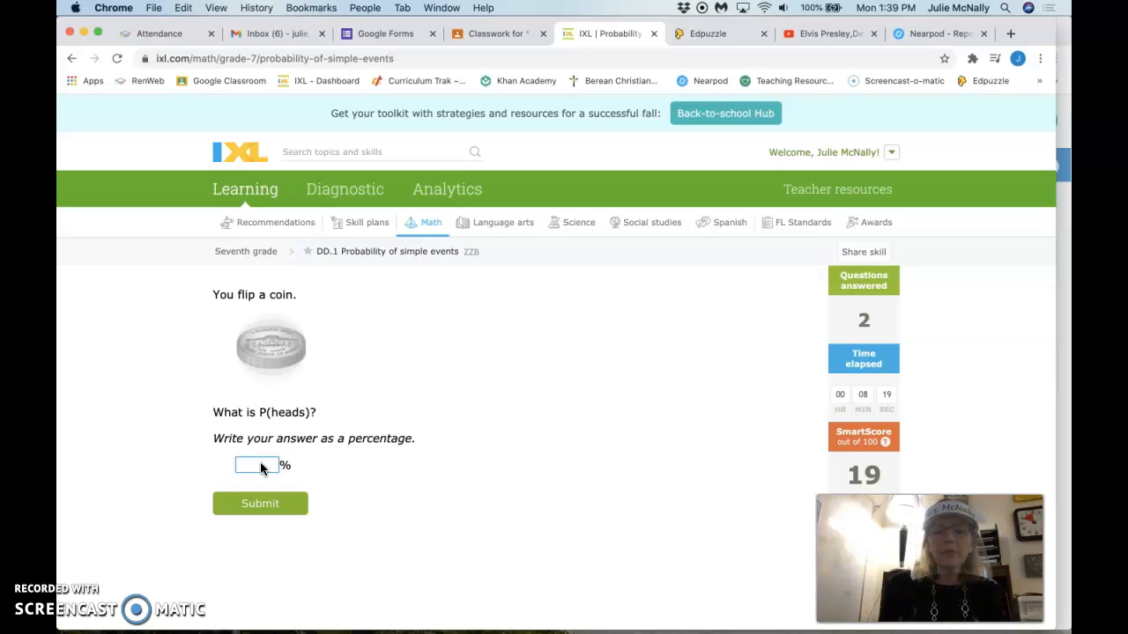
text(50)
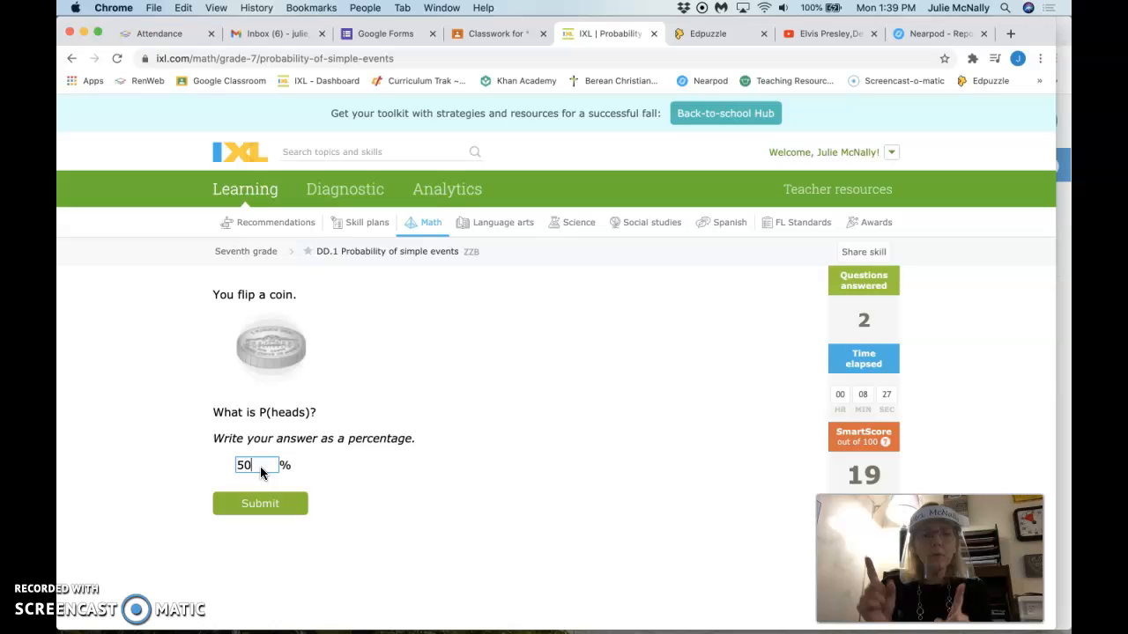
click(259, 503)
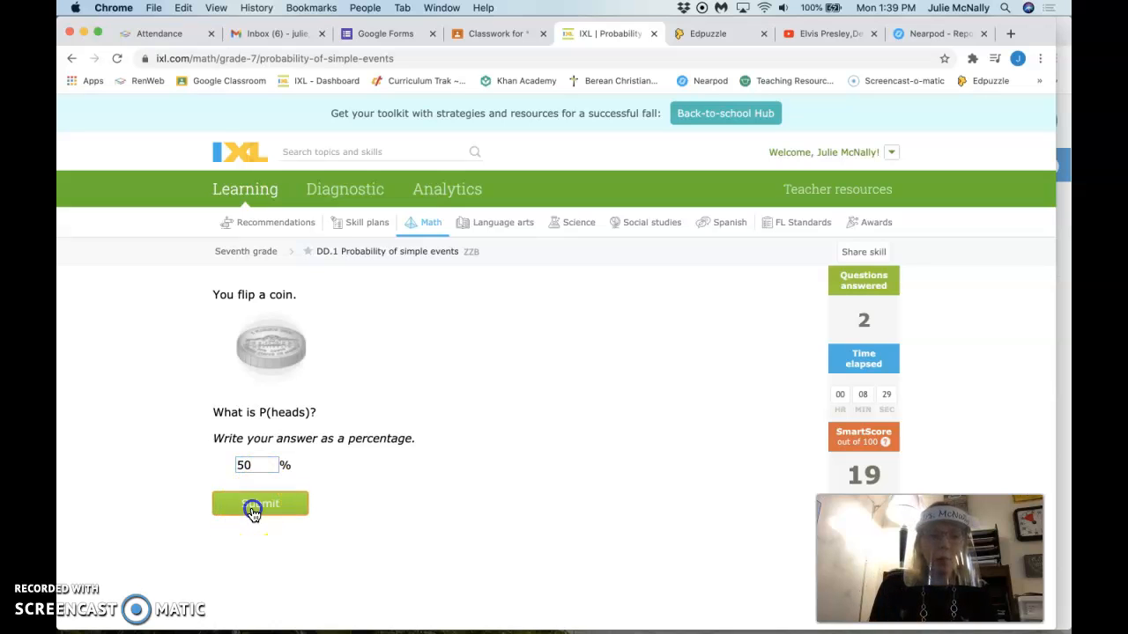
click(260, 503)
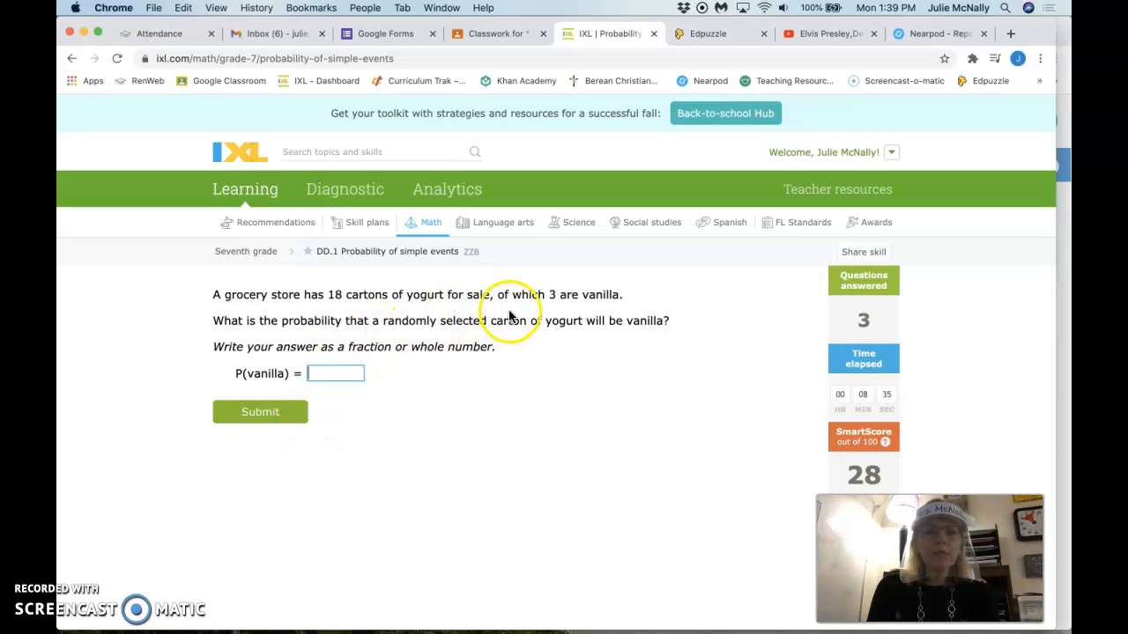
mouse_move(432, 315)
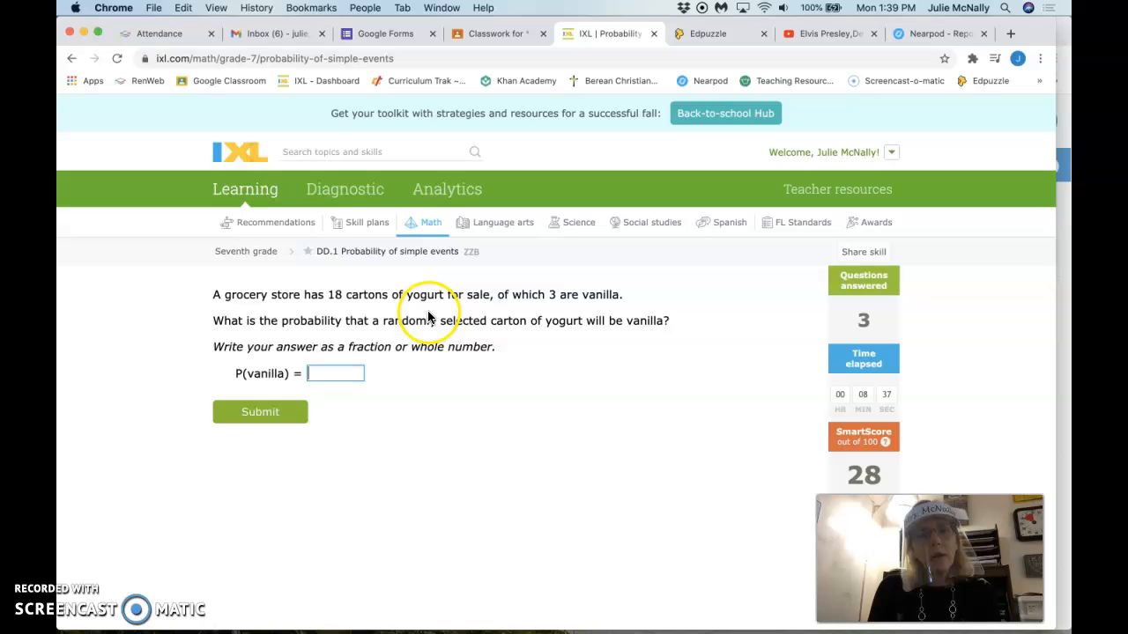
mouse_move(498, 343)
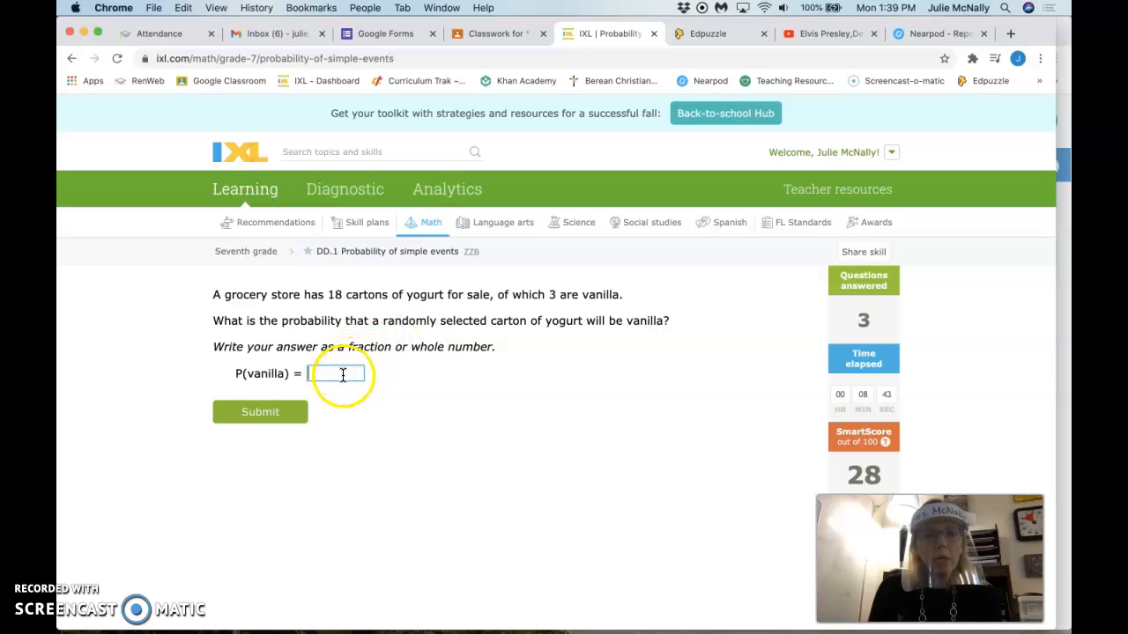
- Enter 3/18 as the probability of vanilla yogurt and submit
text(3)
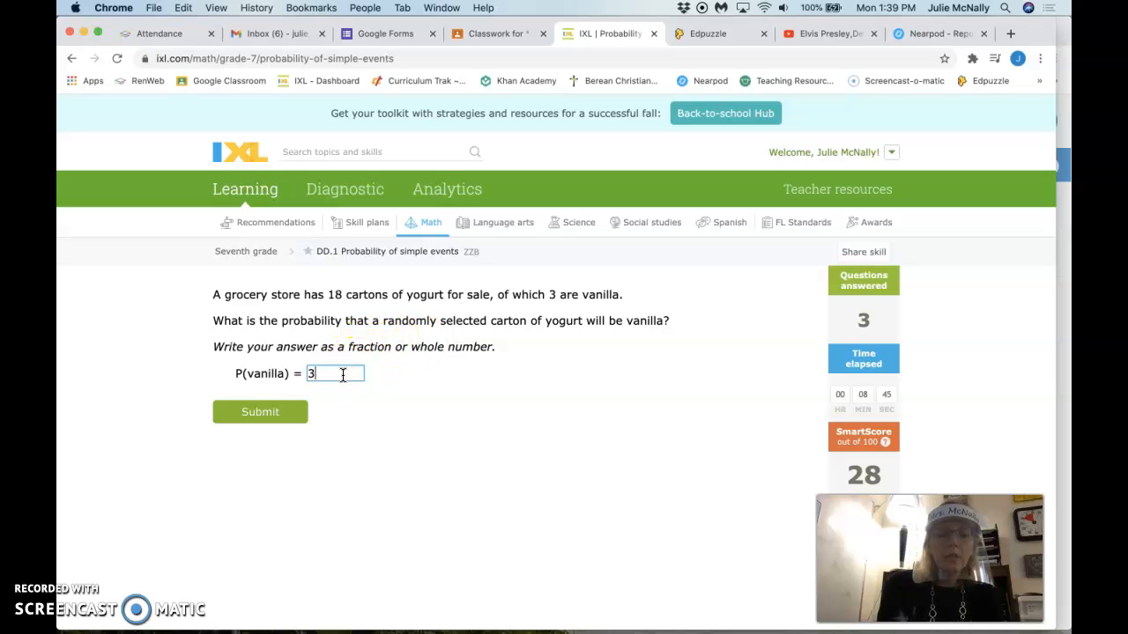
text(/)
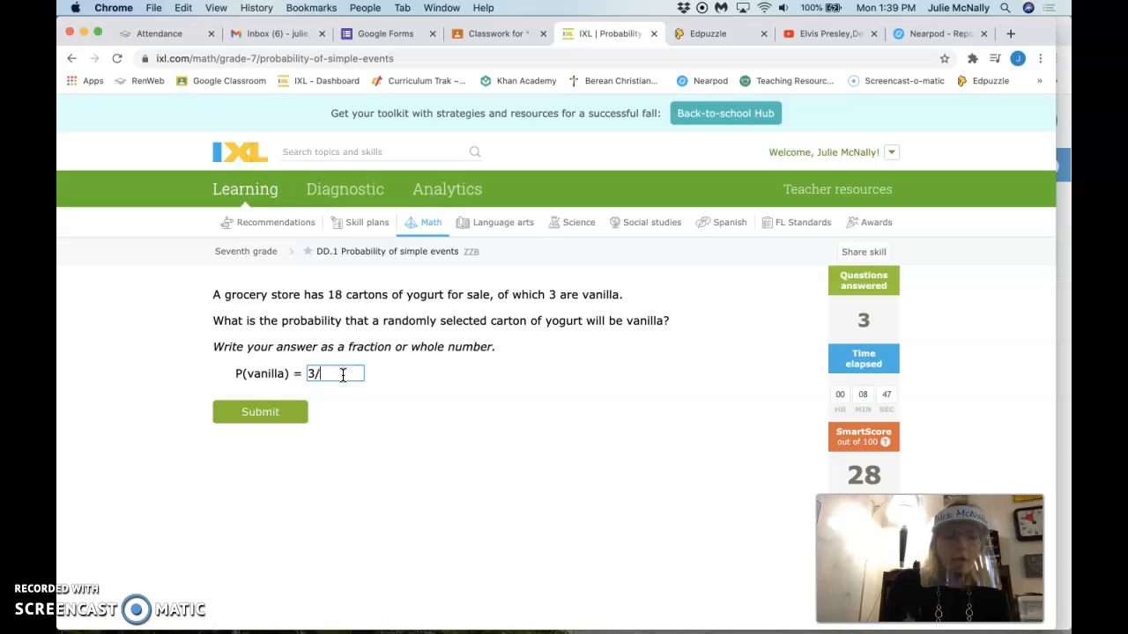
text(18)
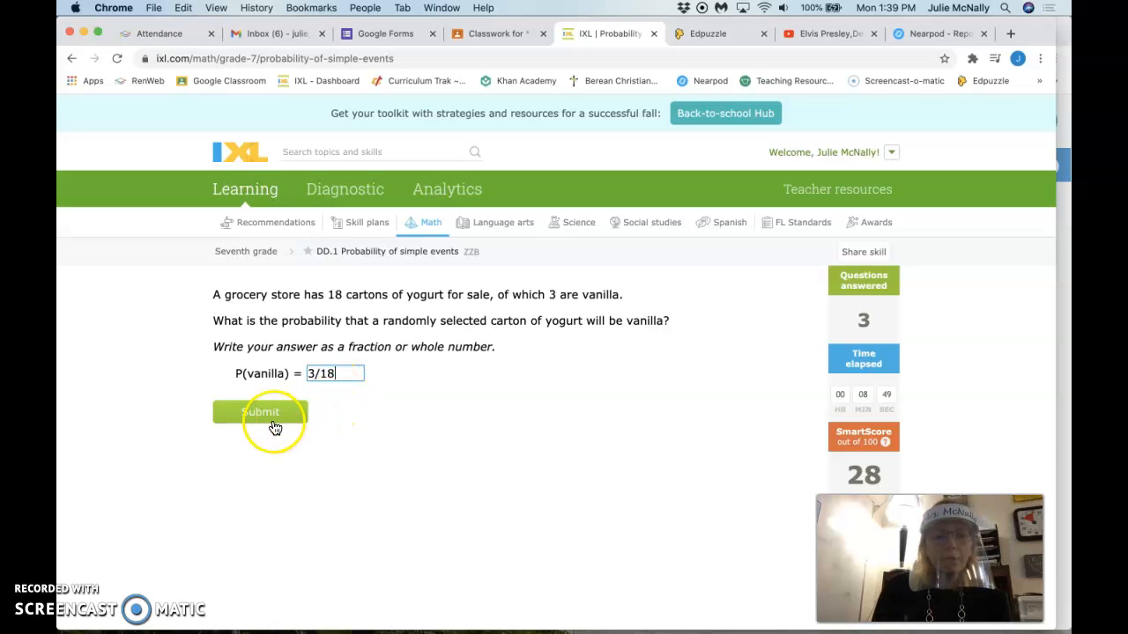
click(260, 412)
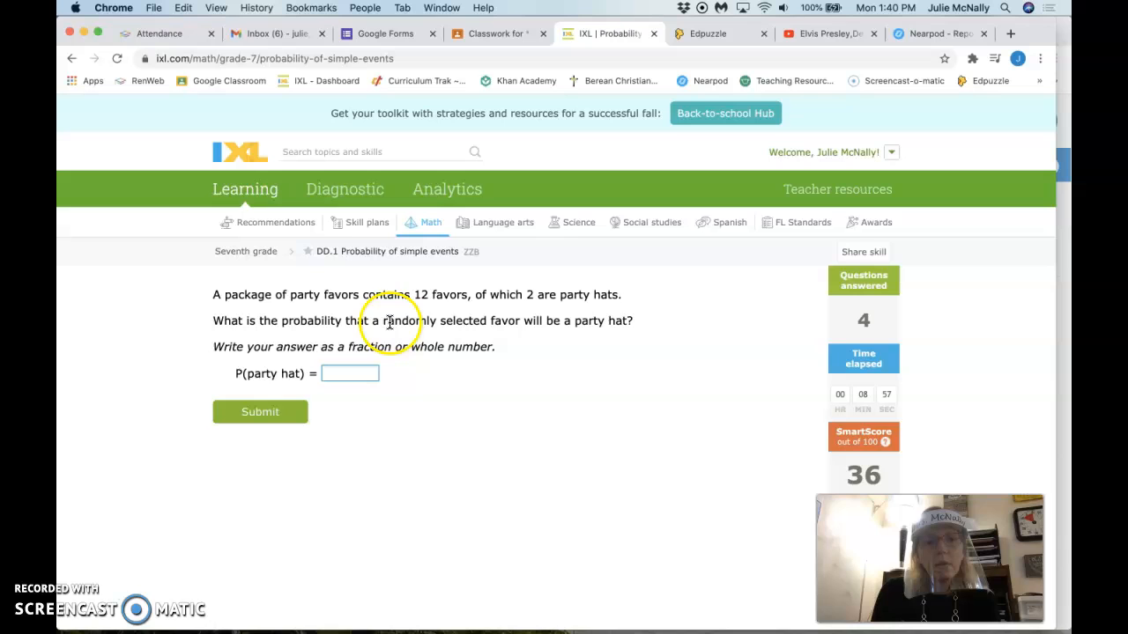
mouse_move(480, 339)
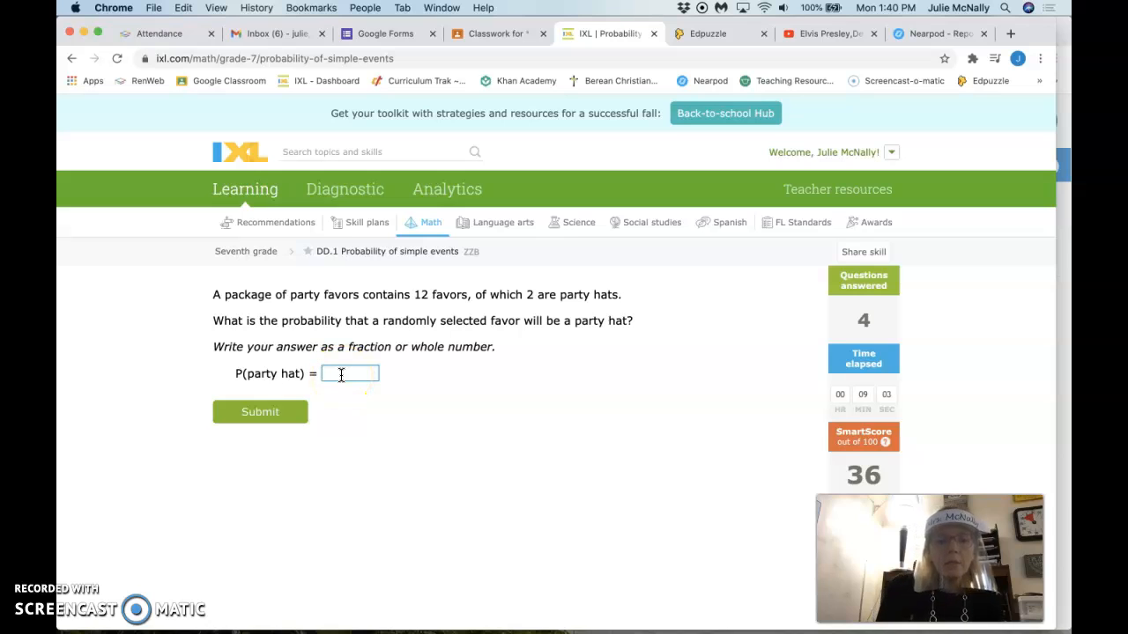
- Enter 2/12 as the probability of a party hat and submit
text(2)
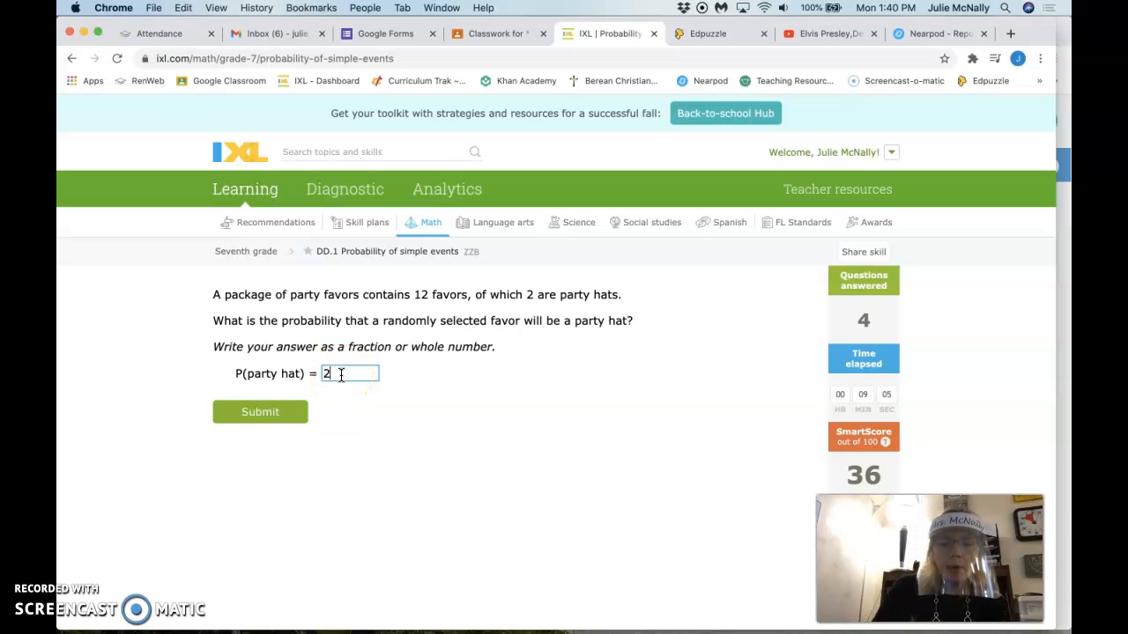
text(/12)
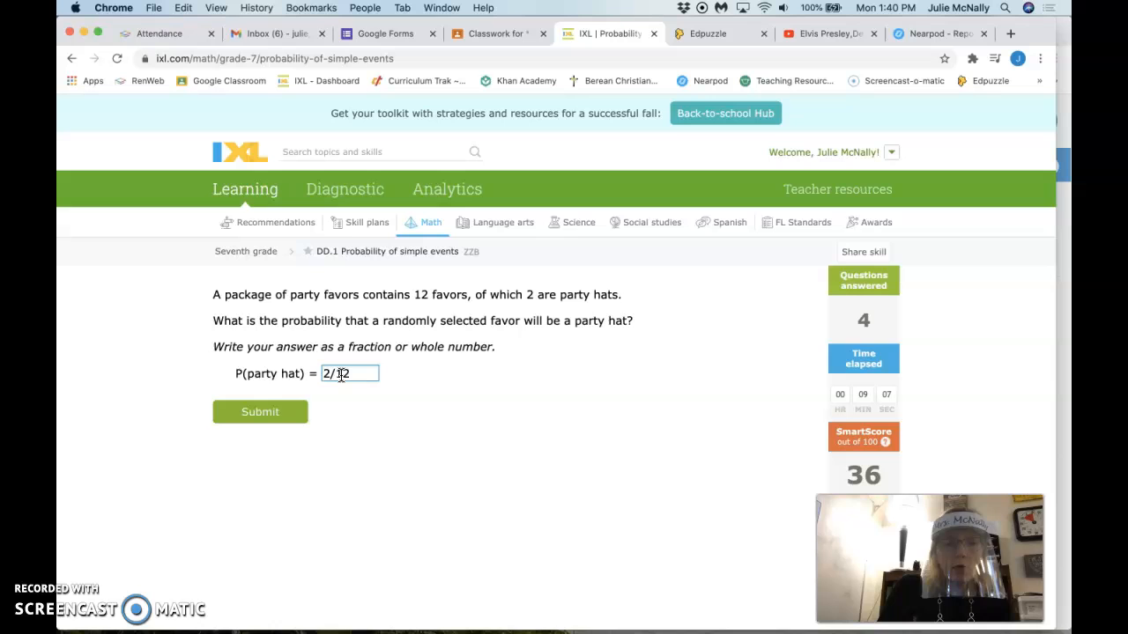
click(259, 411)
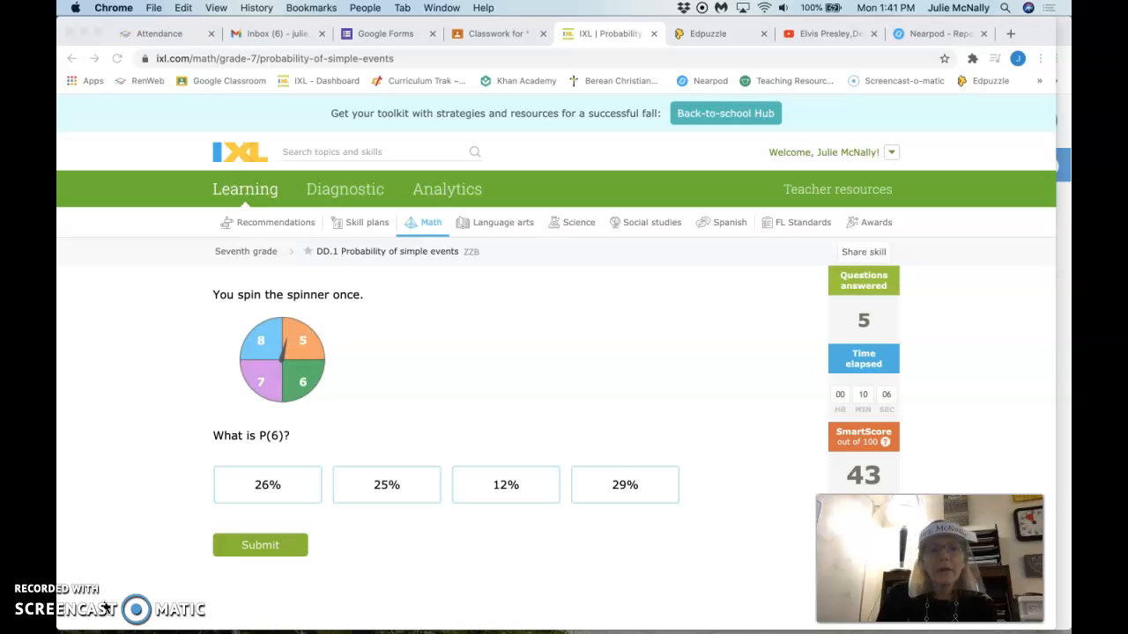
- Choose the 25% tile as the spinner's probability of landing on 6 and submit
click(386, 485)
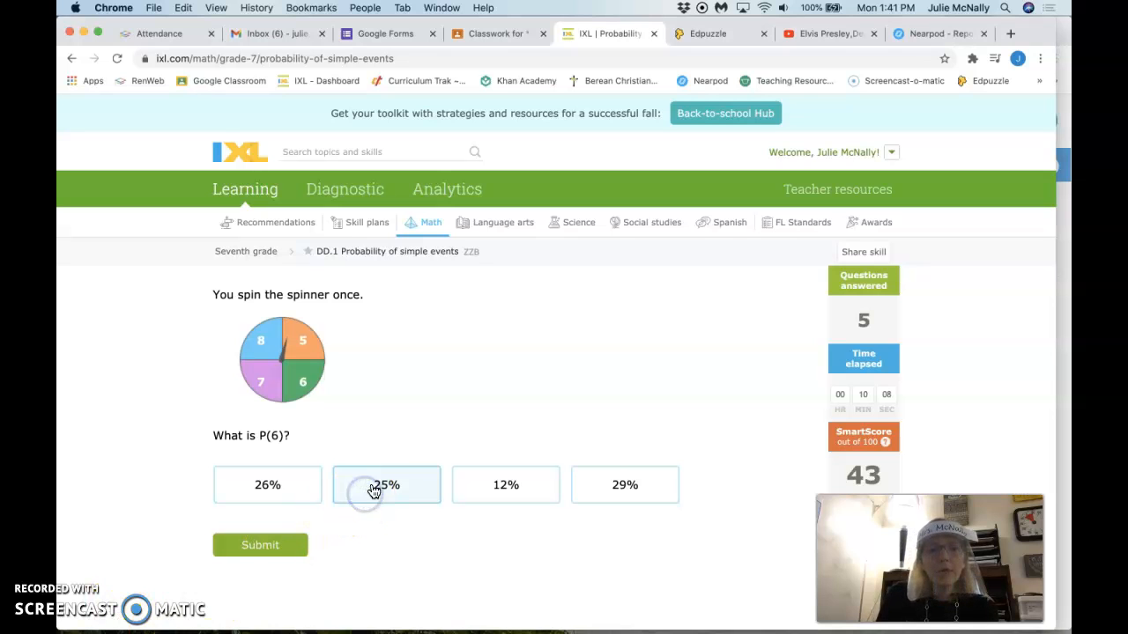
click(386, 484)
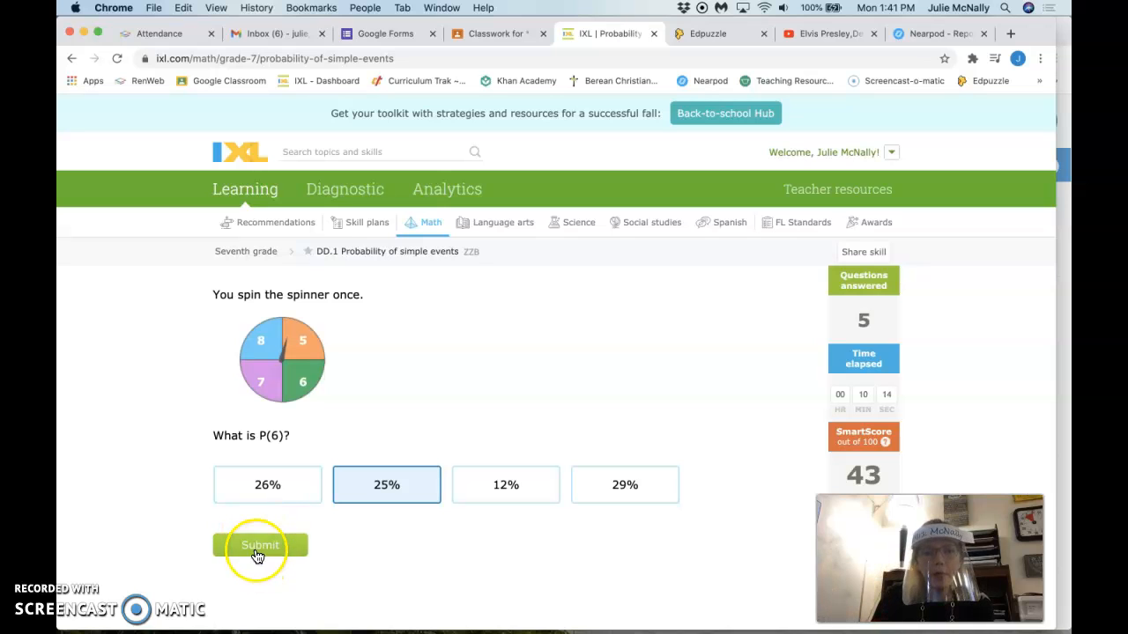
click(260, 545)
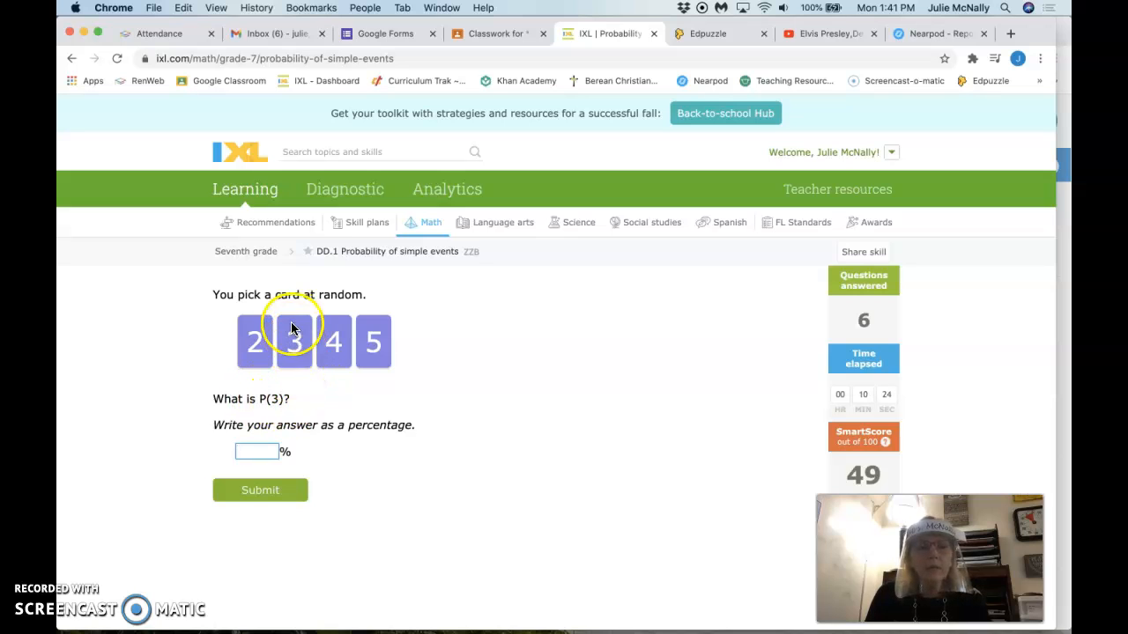
mouse_move(331, 370)
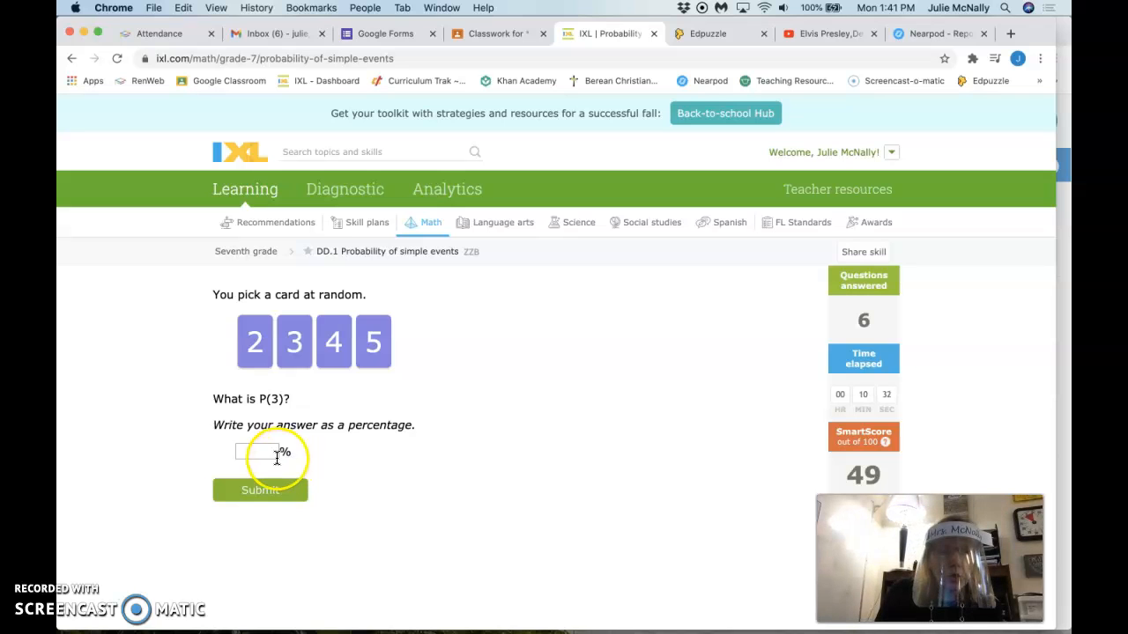
- Enter 25 percent as the probability of picking card 3 and submit
text(25)
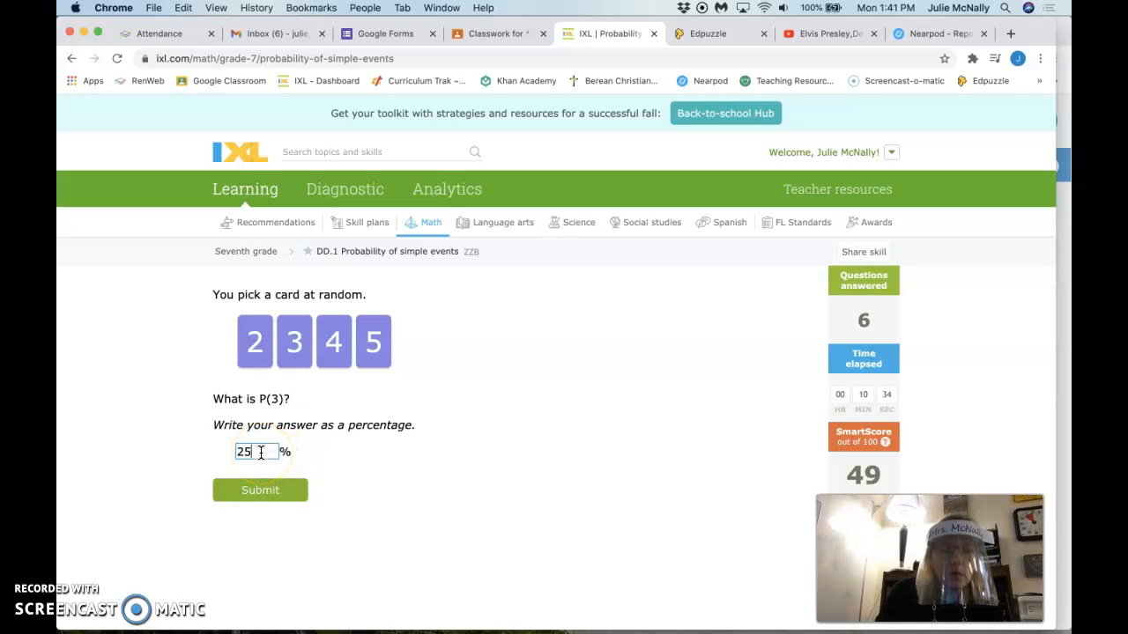
click(260, 489)
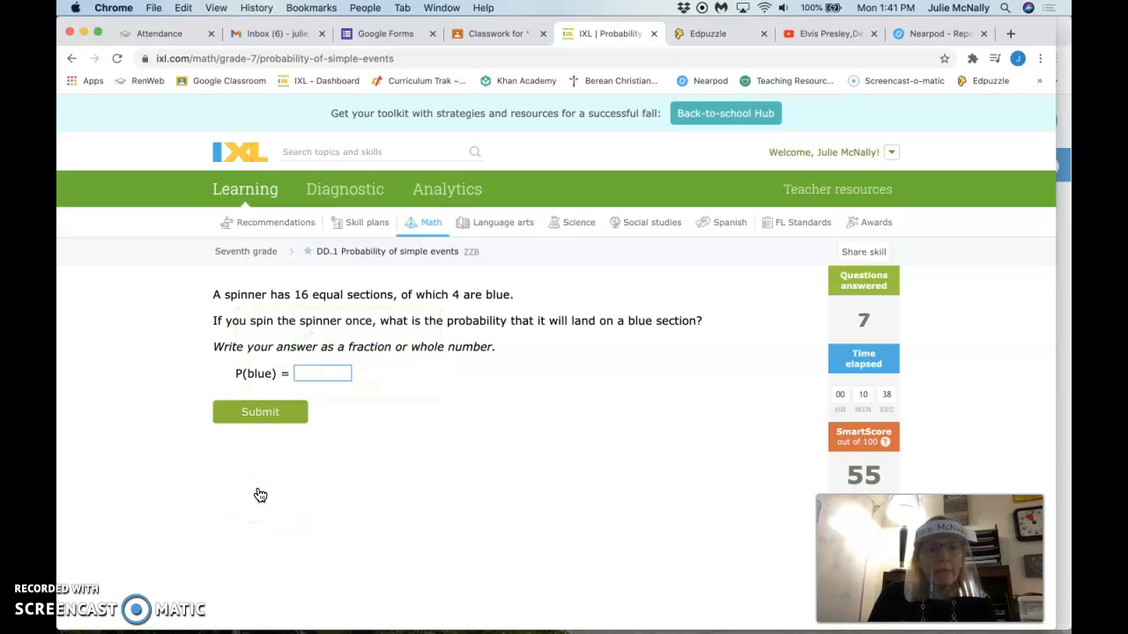
mouse_move(444, 446)
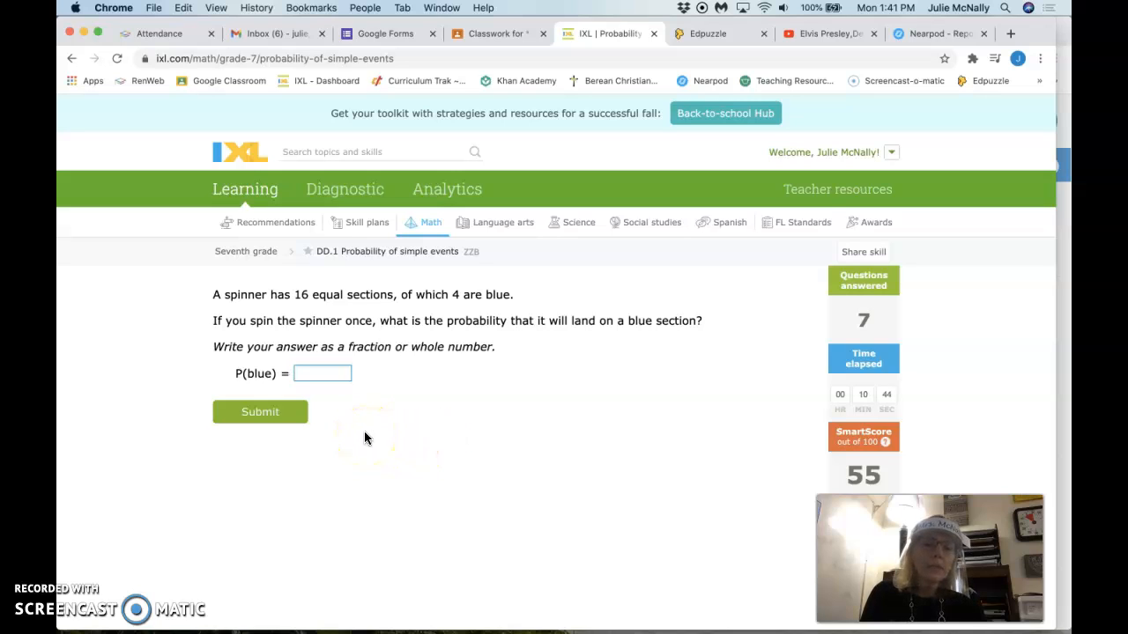
mouse_move(426, 388)
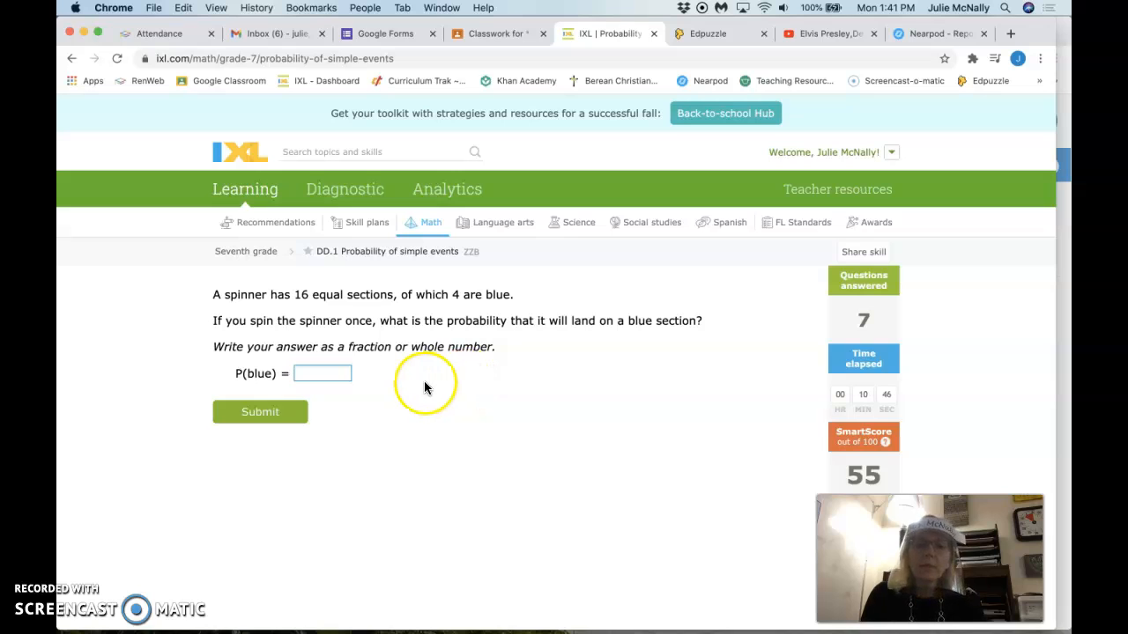
- Enter 4/16 as the probability of the spinner landing on blue and submit
click(322, 372)
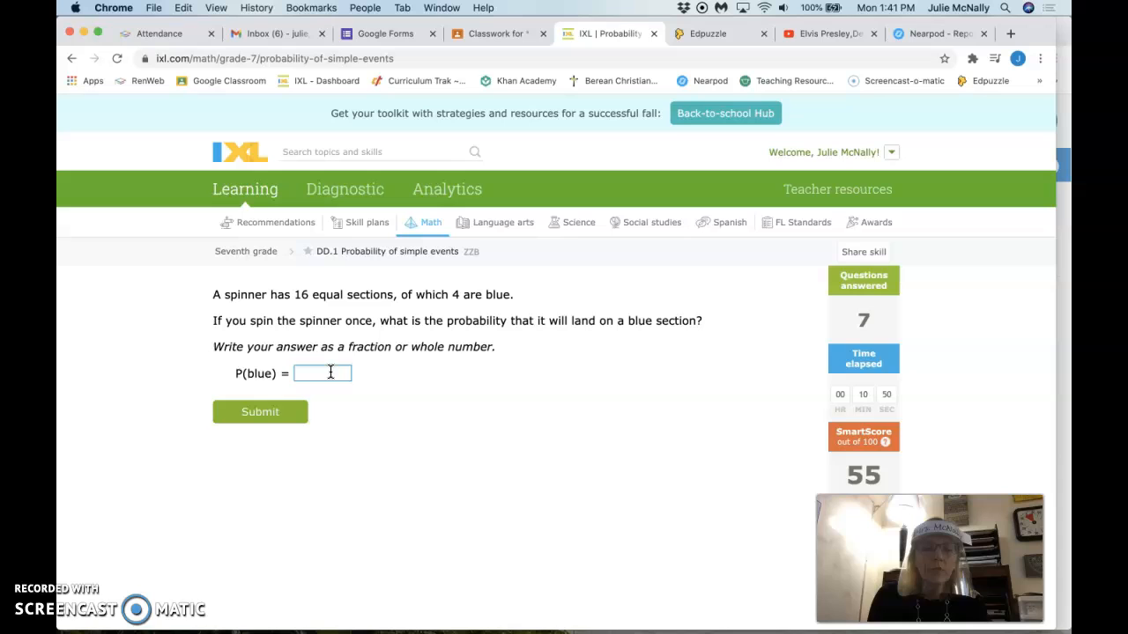
text(4/)
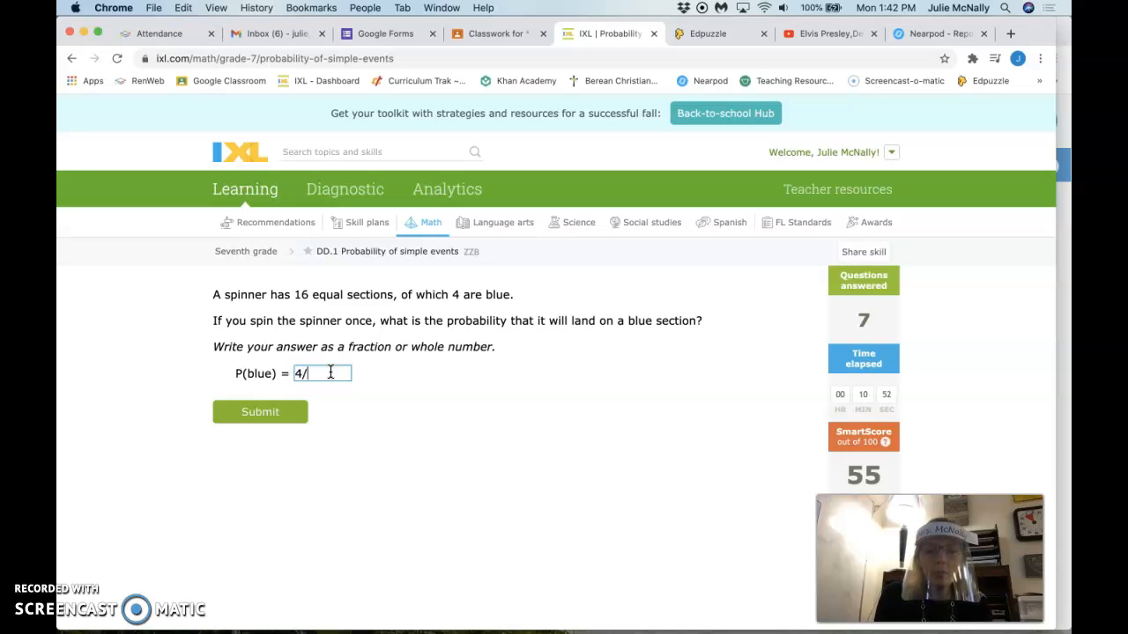
text(16)
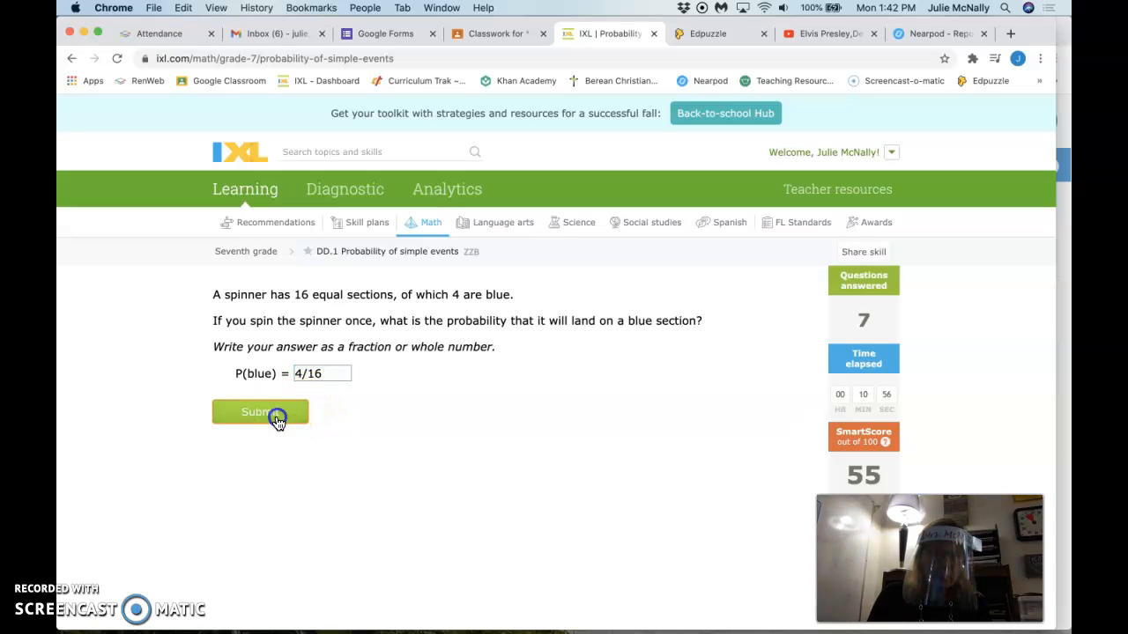
click(259, 412)
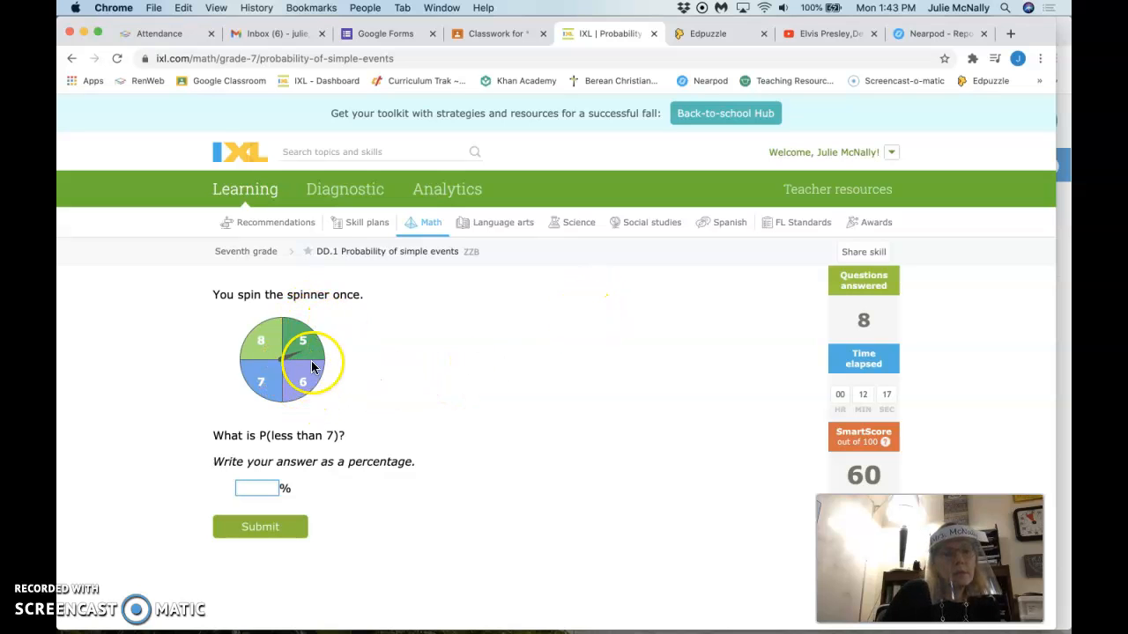
mouse_move(324, 346)
text(2)
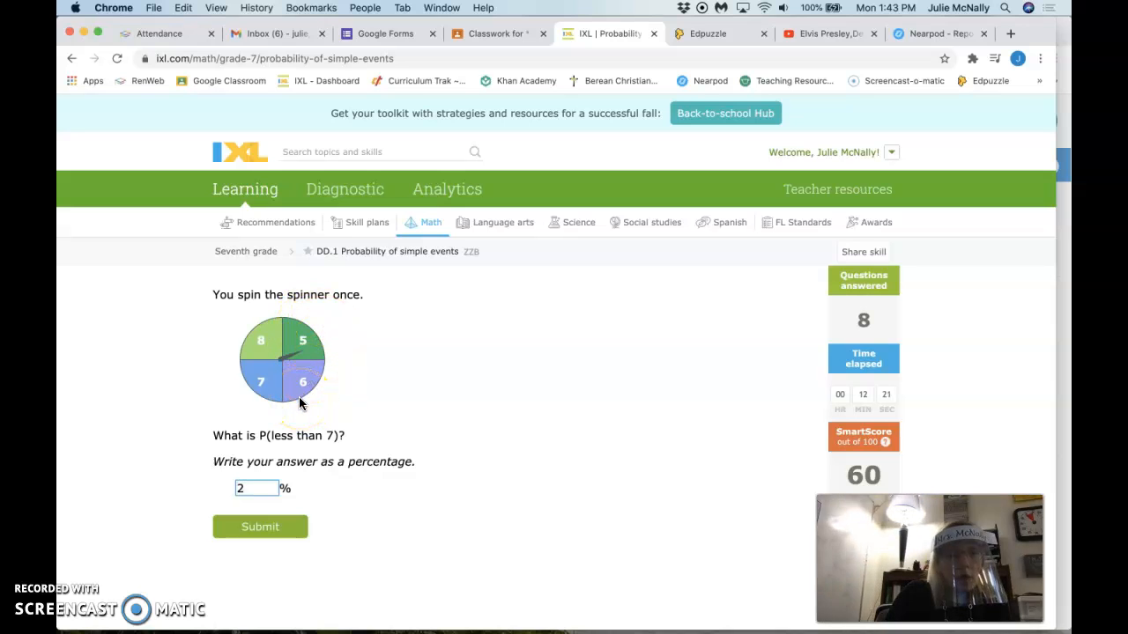
- Re-enter 50 percent for P(less than 7) on the spinner and submit
click(256, 488)
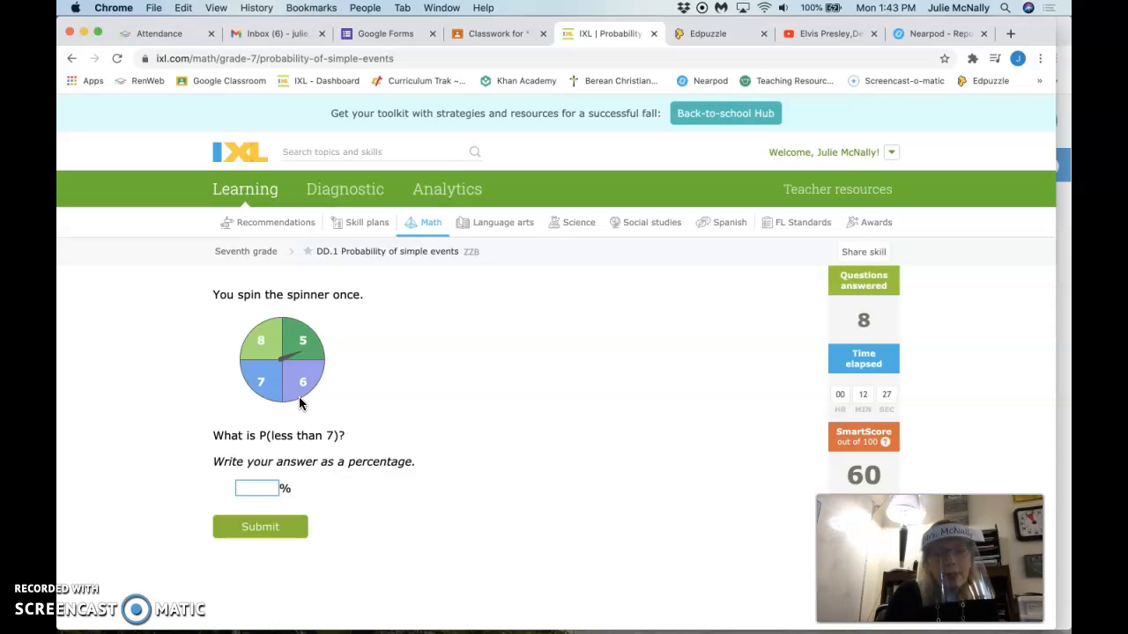
text(50)
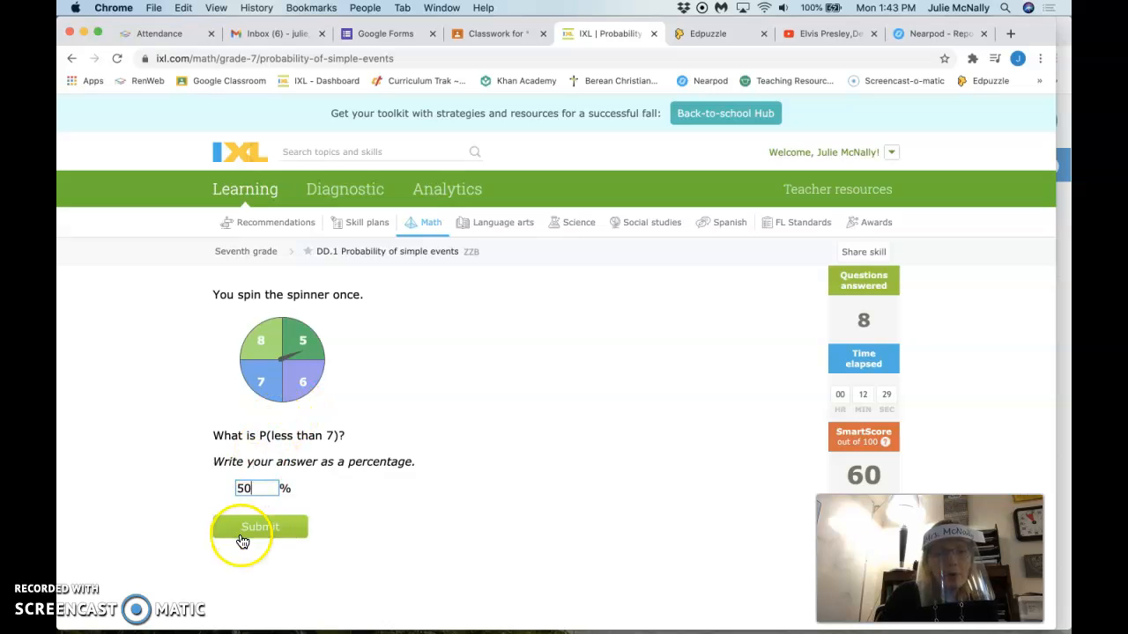
click(259, 526)
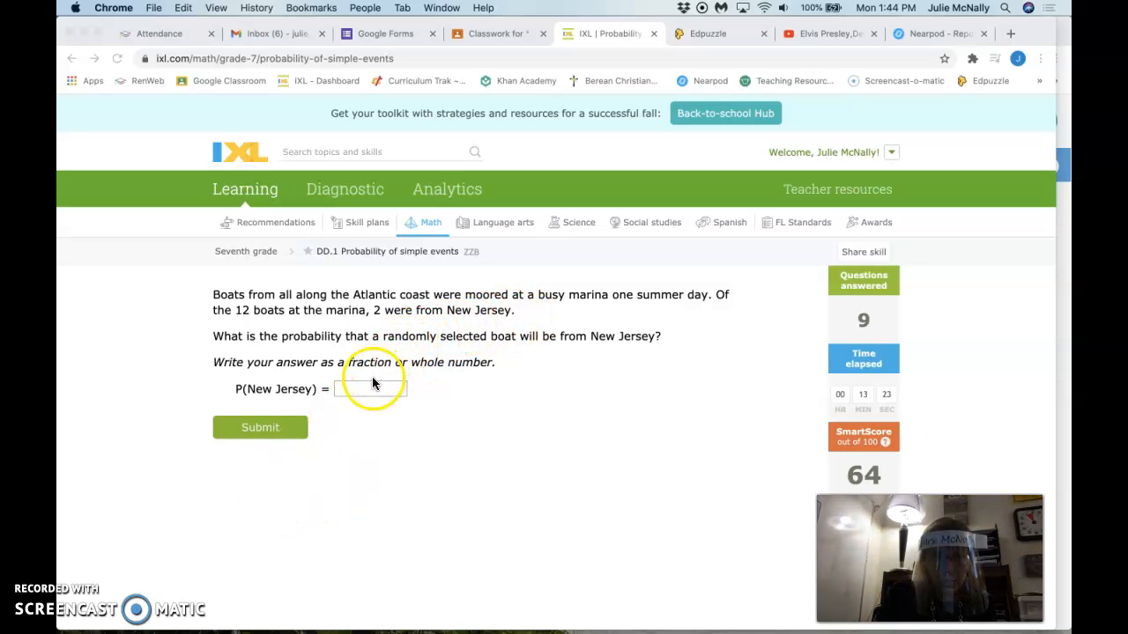
- Enter 2/12 as the probability of a New Jersey boat and submit
click(369, 388)
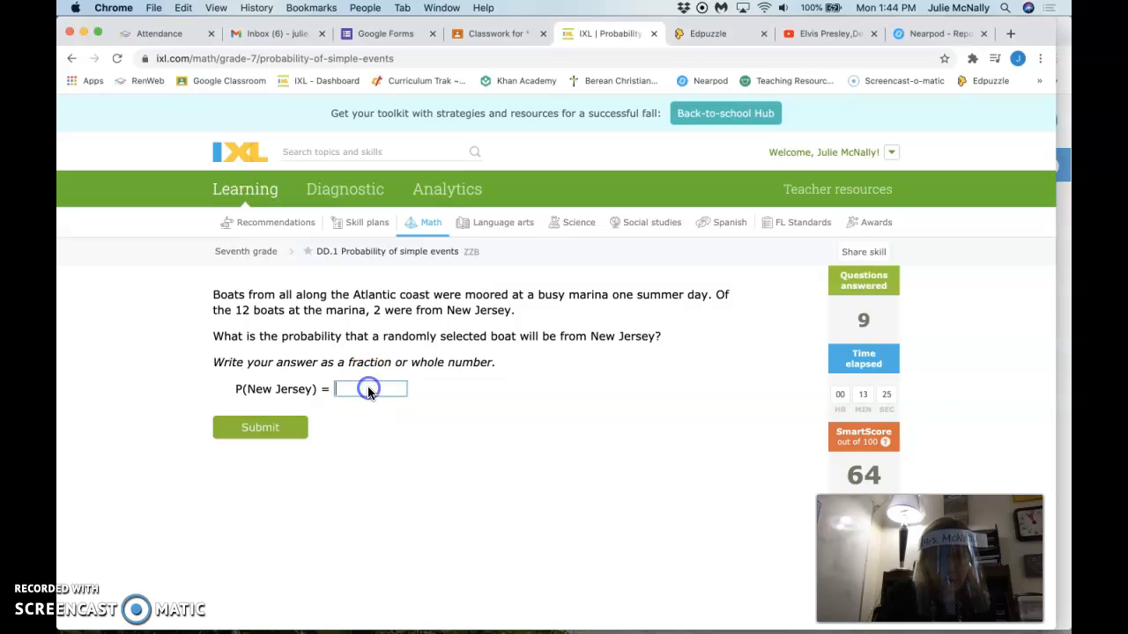
text(2/12)
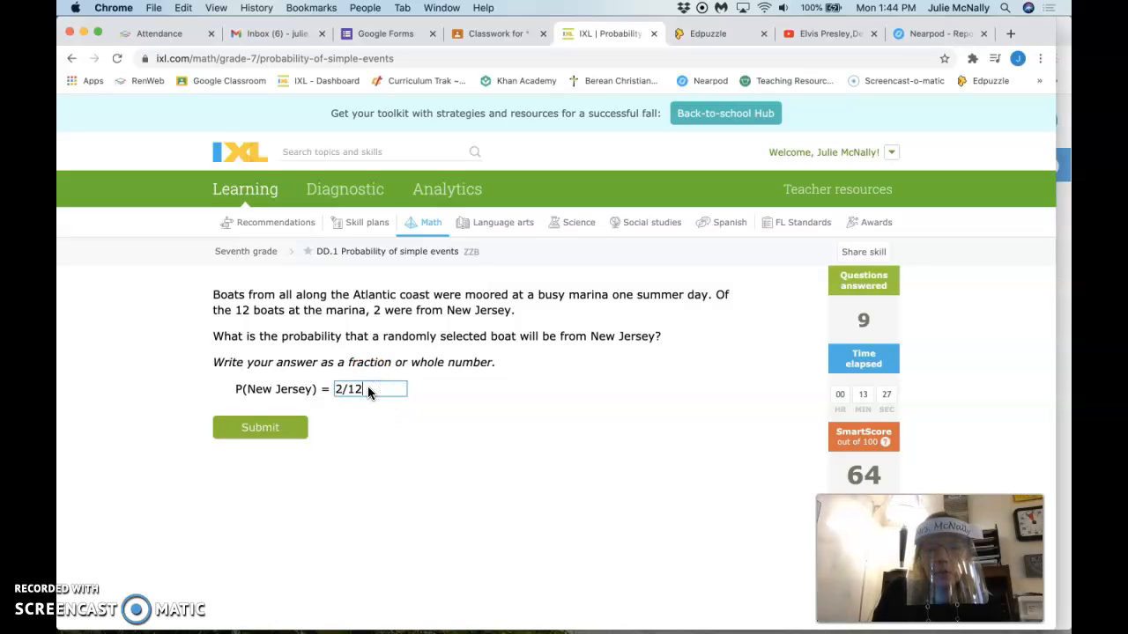
click(260, 427)
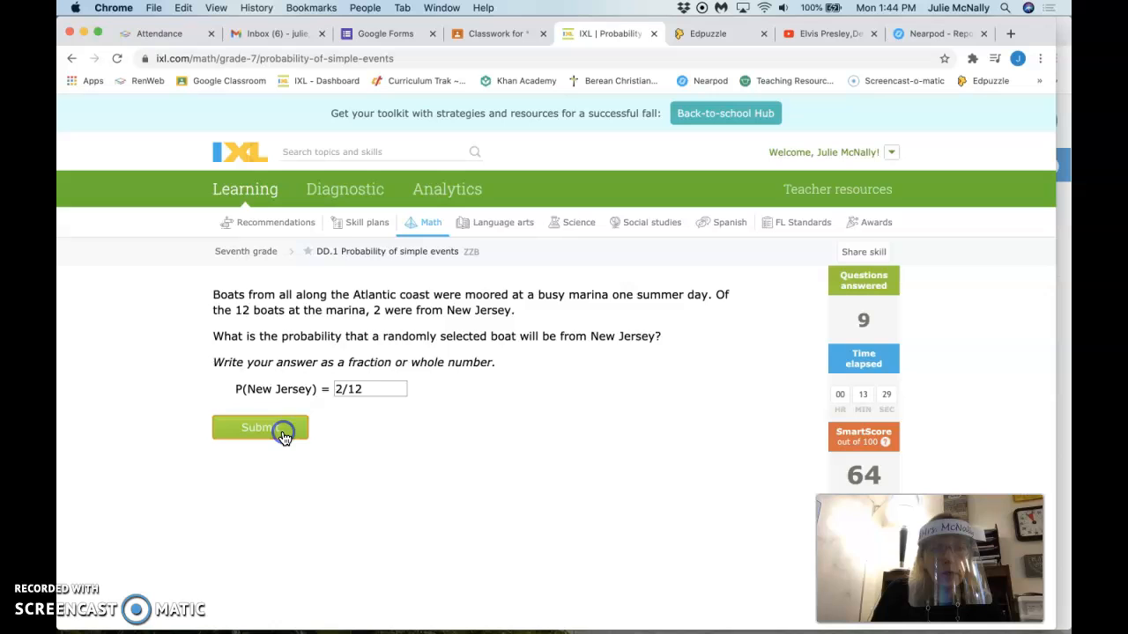
click(260, 427)
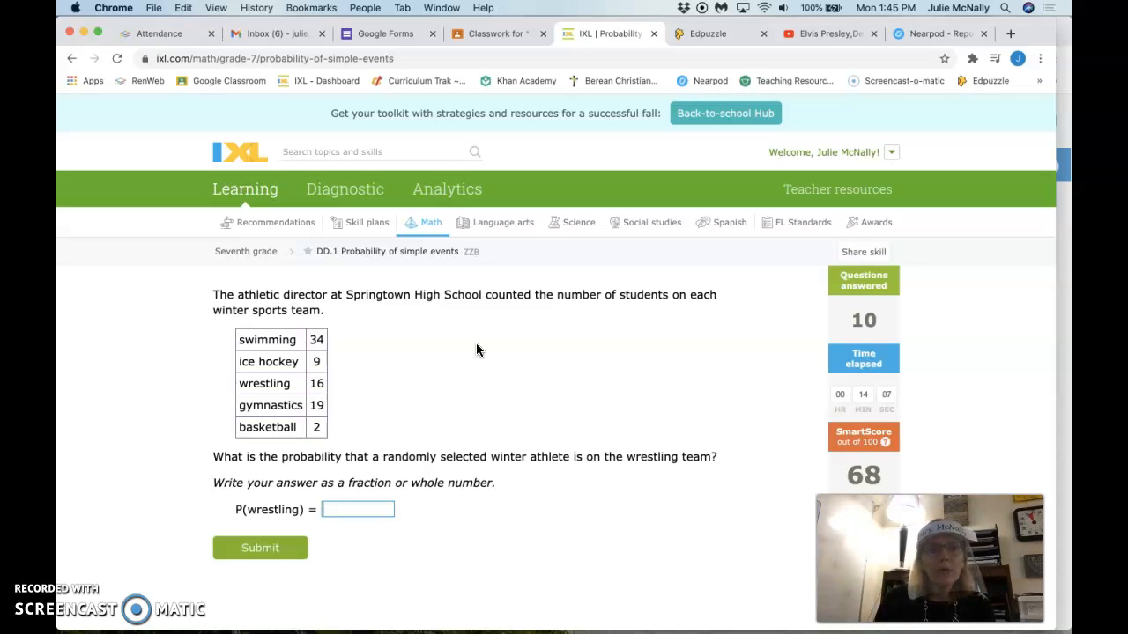
- Enter 16/80 as P(wrestling) and submit the answer
text(1)
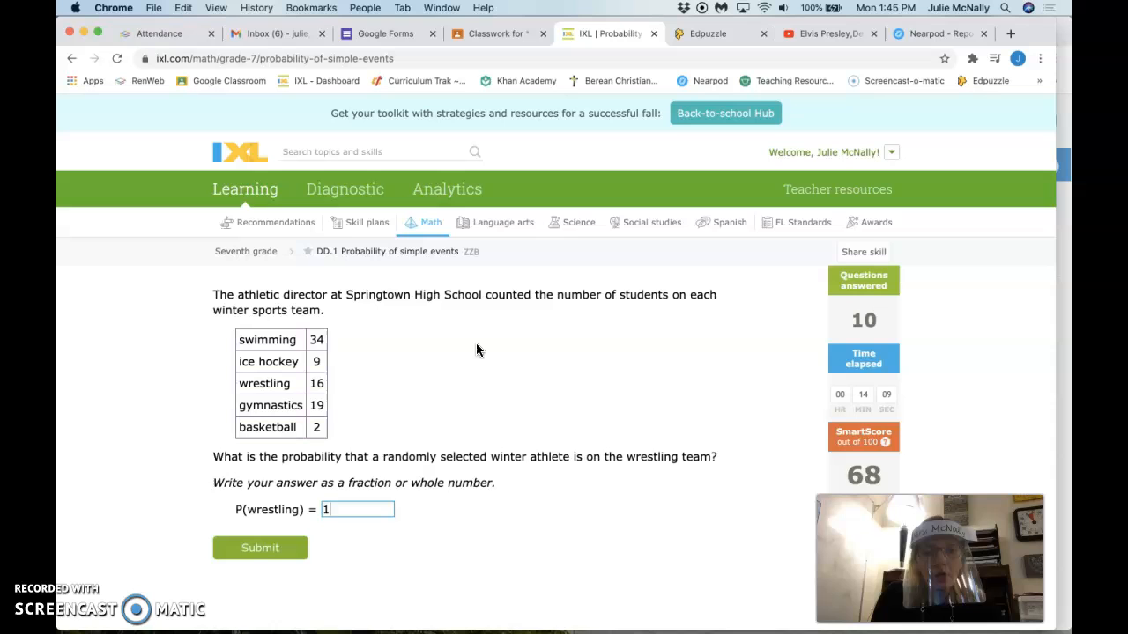
text(16/)
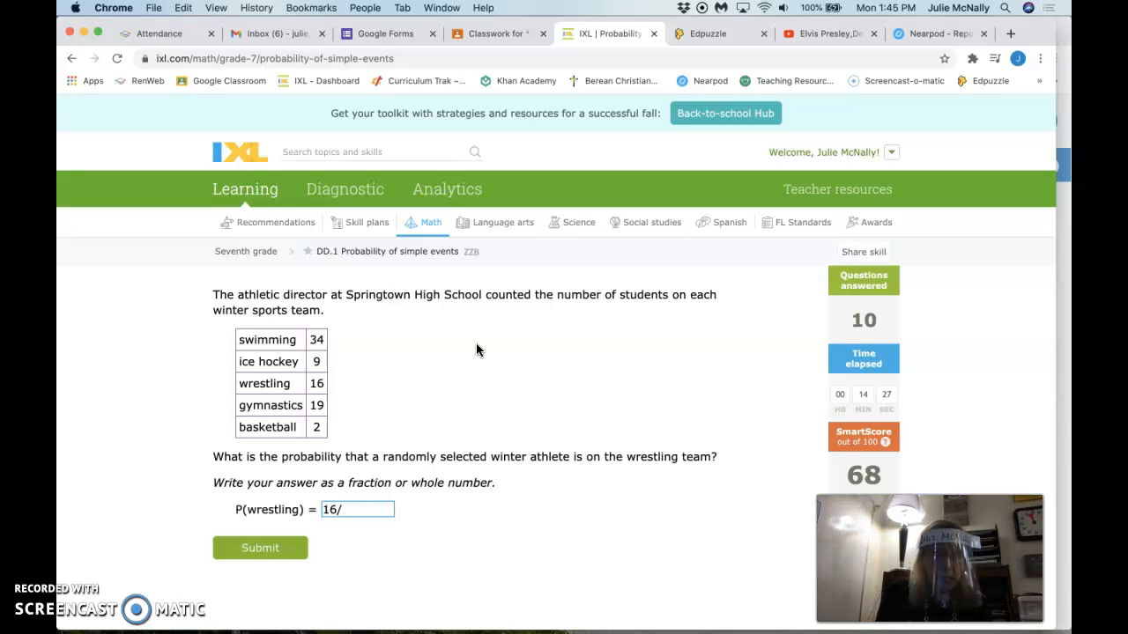
text(80)
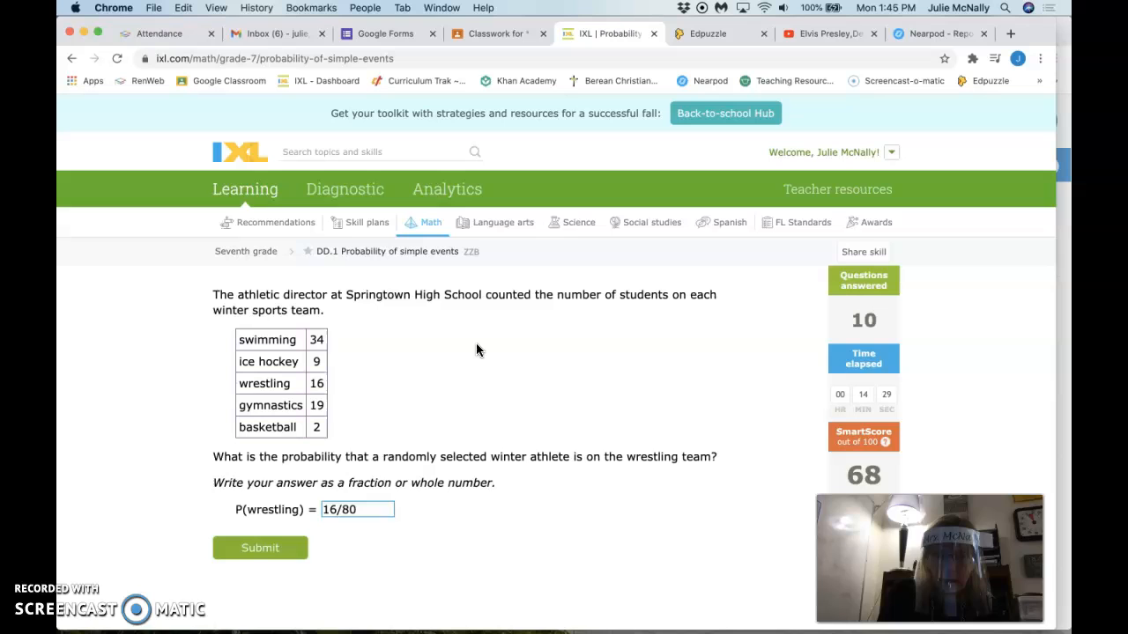
click(260, 547)
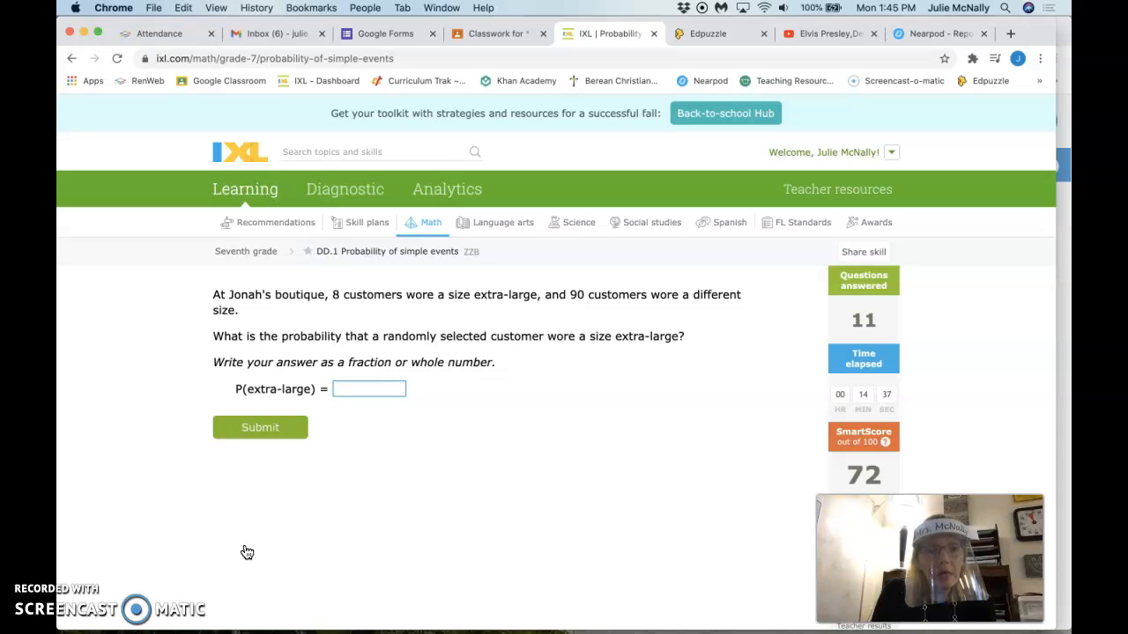
mouse_move(401, 306)
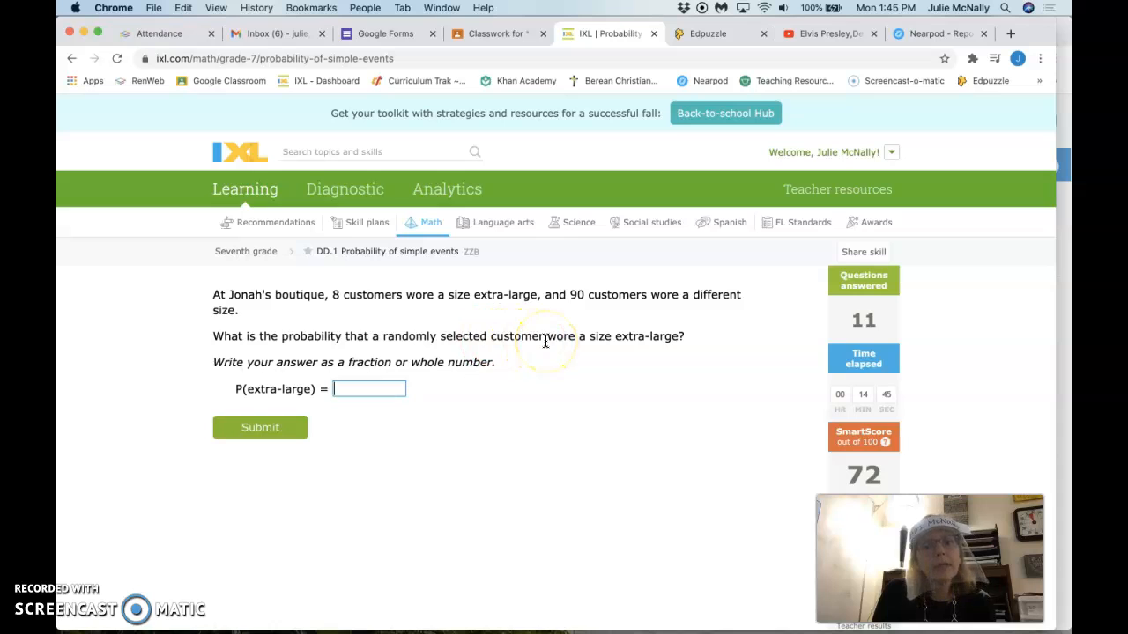
- Submit 8/90 as P(extra-large) for the boutique question
click(370, 389)
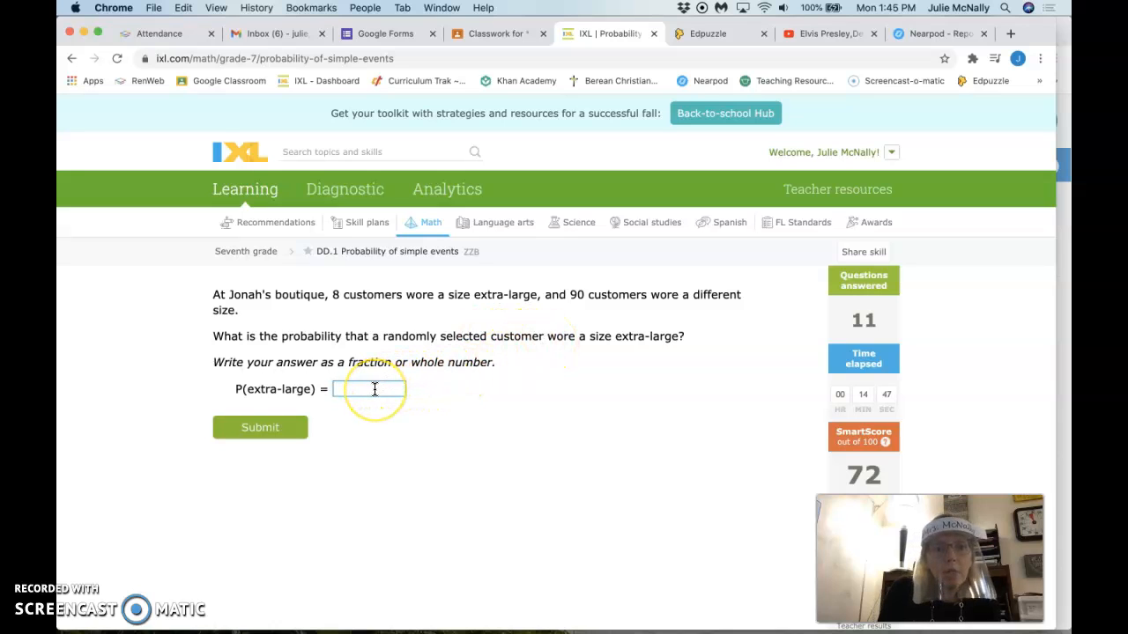
text(8/)
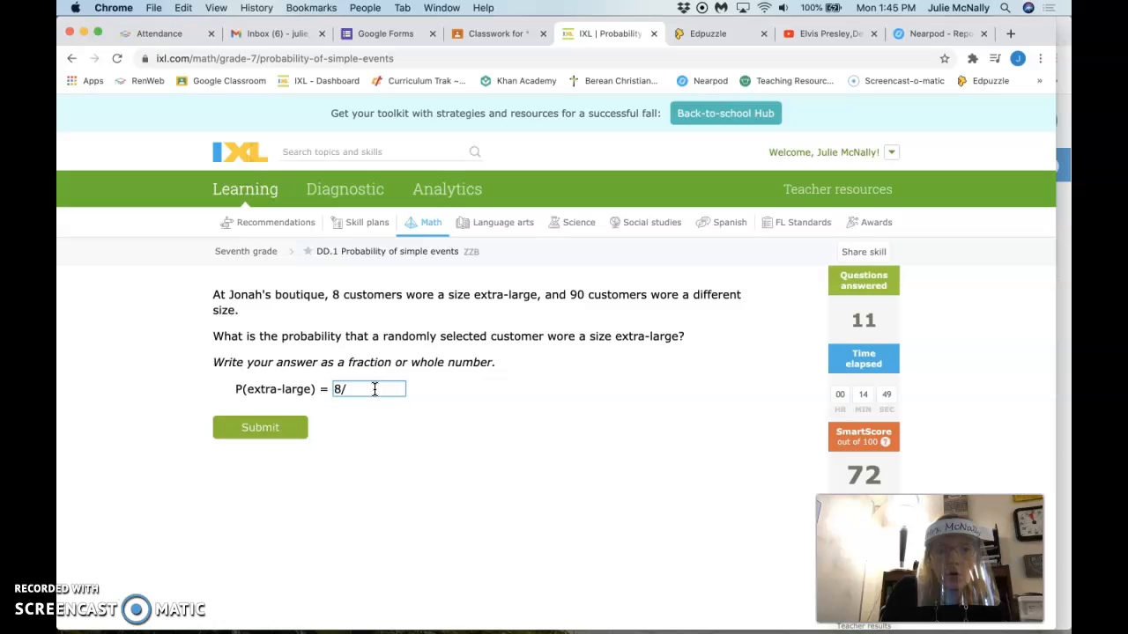
text(90)
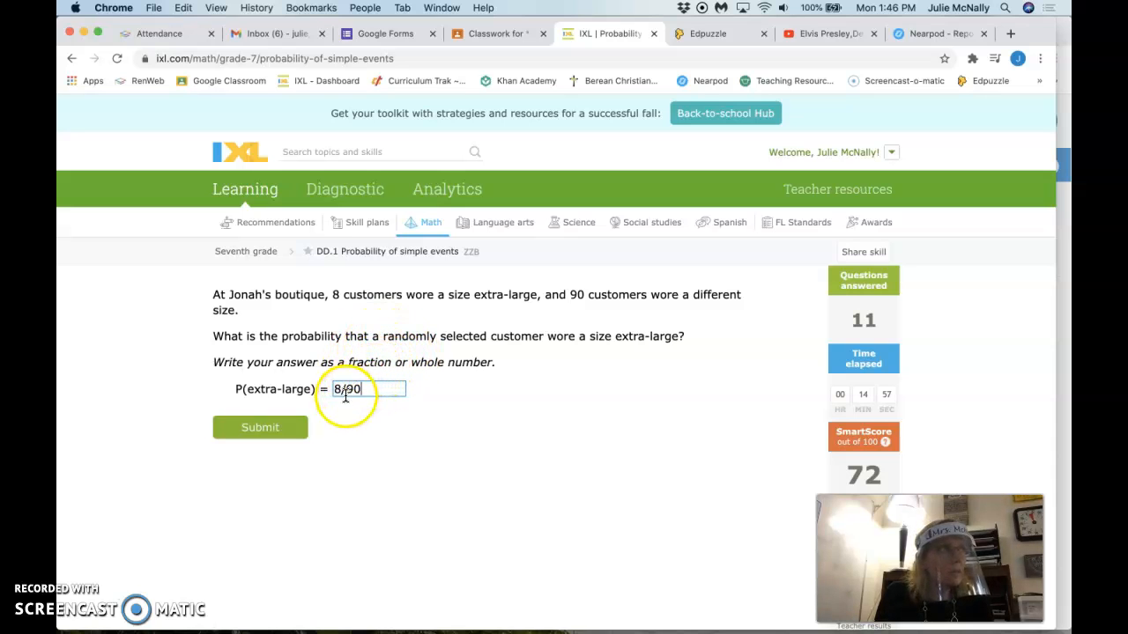
click(260, 427)
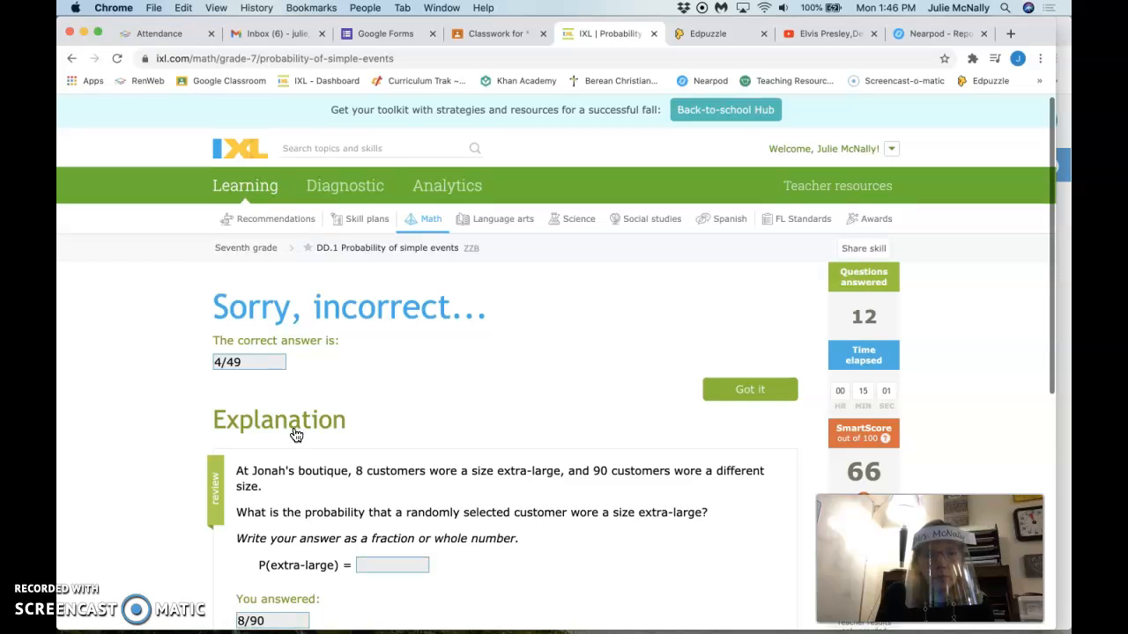
- Read the explanation reducing 8/98 to 4/49, then dismiss the feedback
scroll(down, 3)
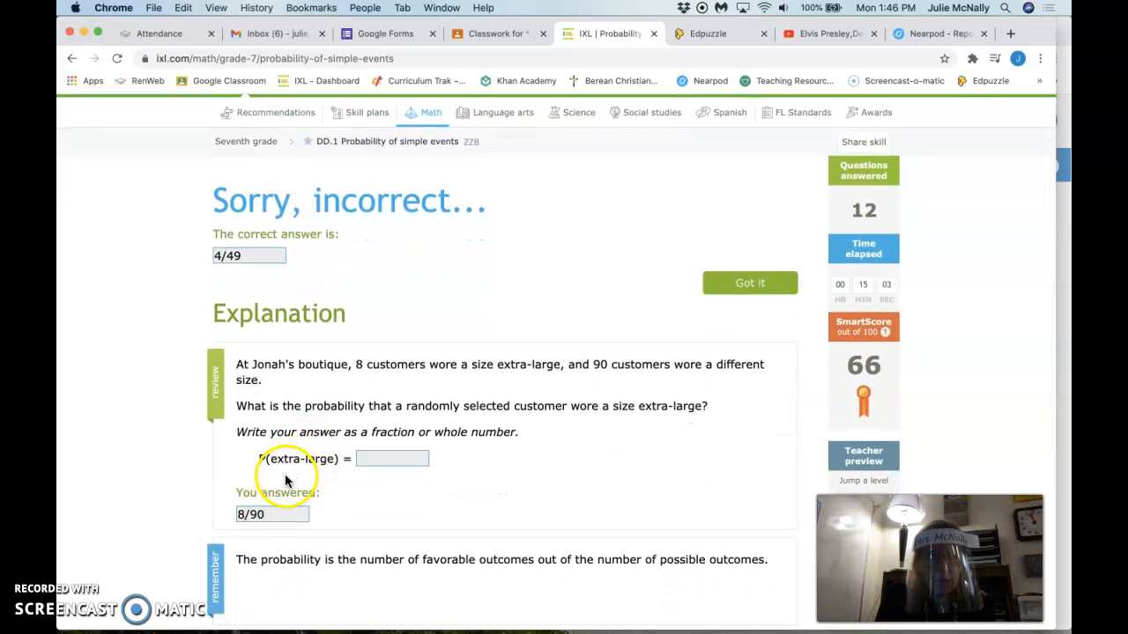
mouse_move(302, 469)
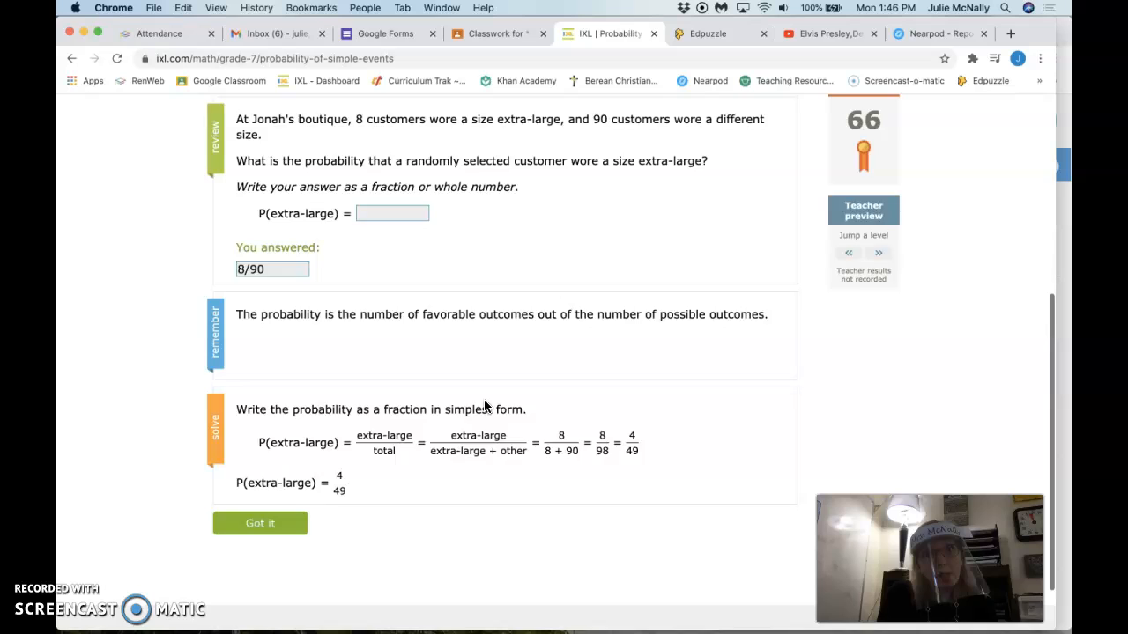
click(260, 522)
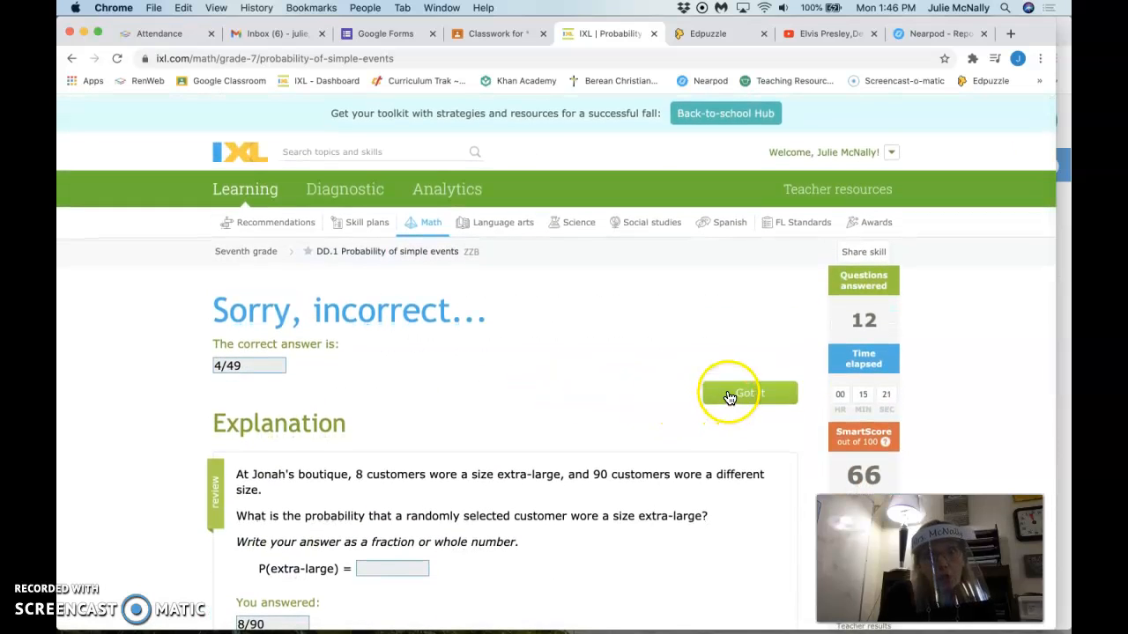
click(747, 393)
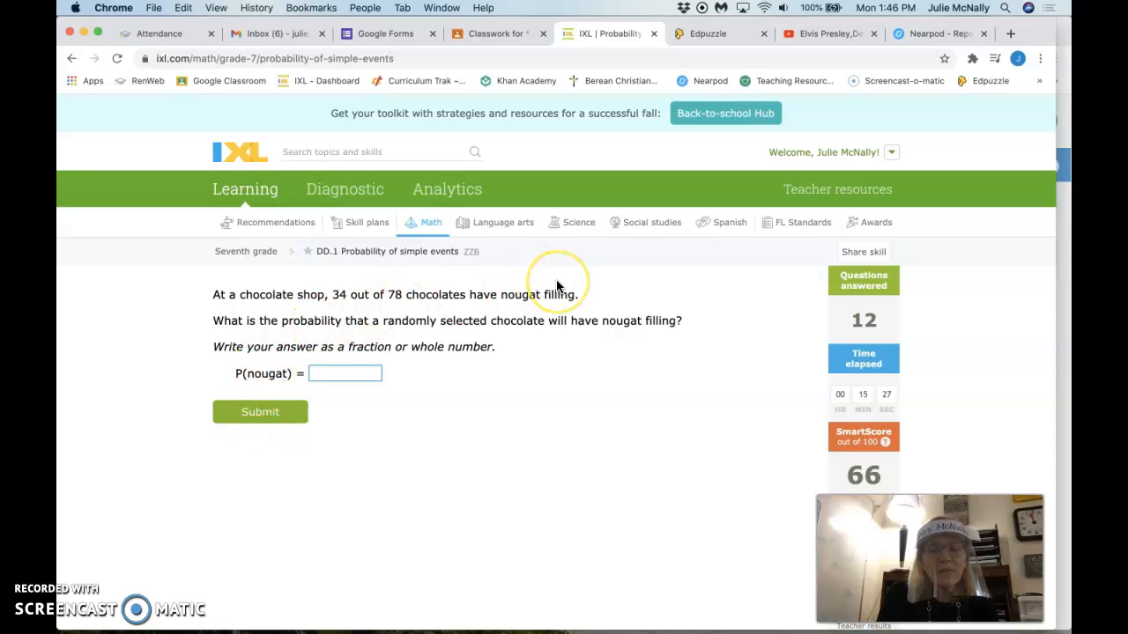
mouse_move(517, 316)
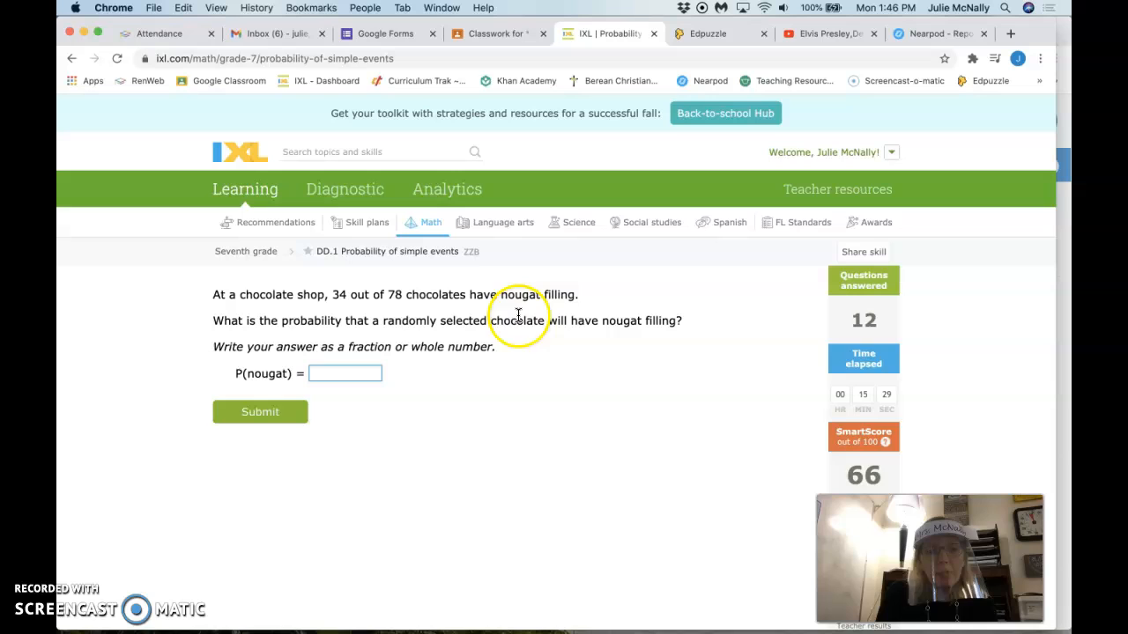
mouse_move(79, 599)
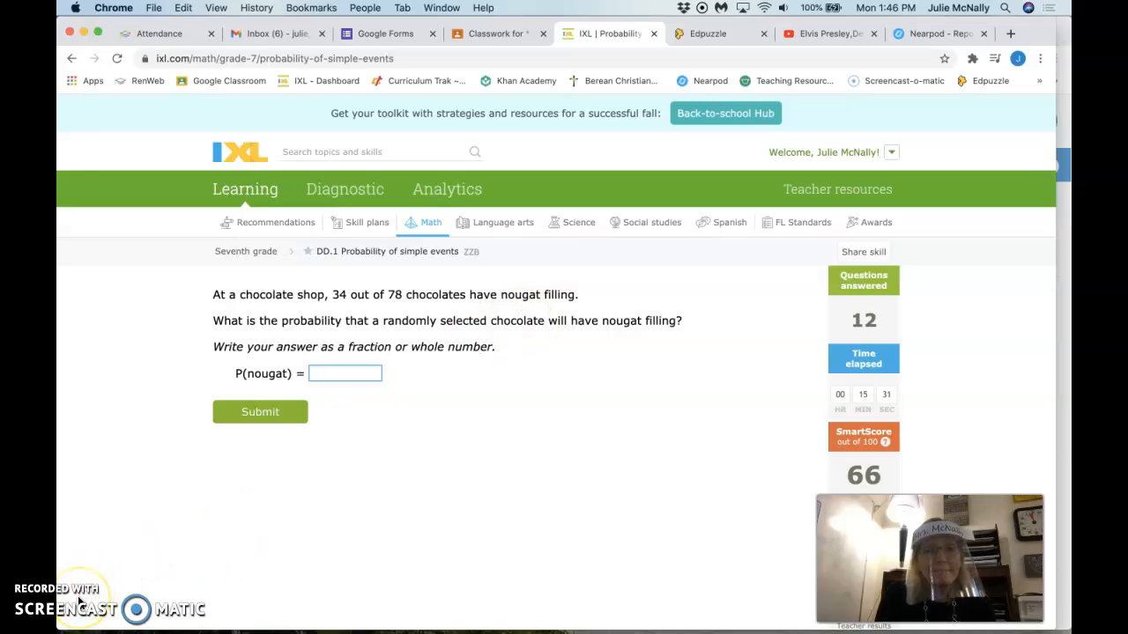